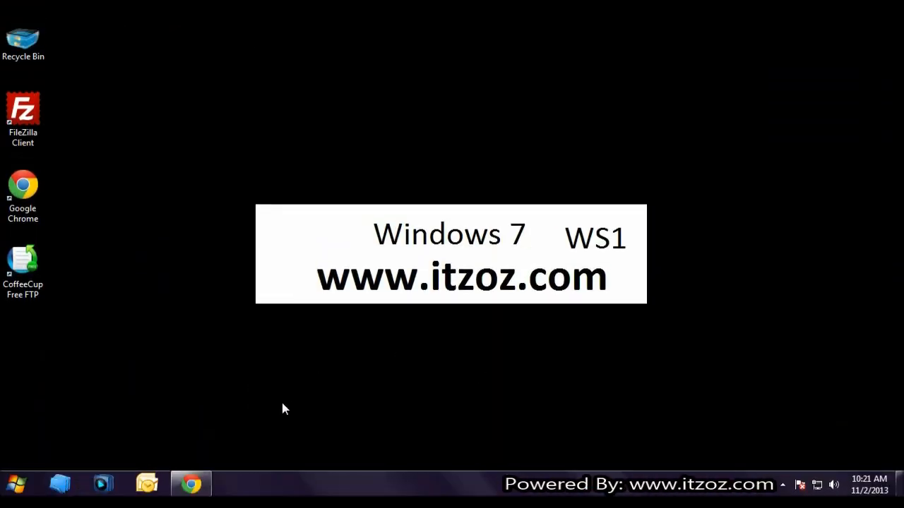
- Bring the GoDaddy My Account products page into view and reach the SSL Certificates section
left_click(190, 483)
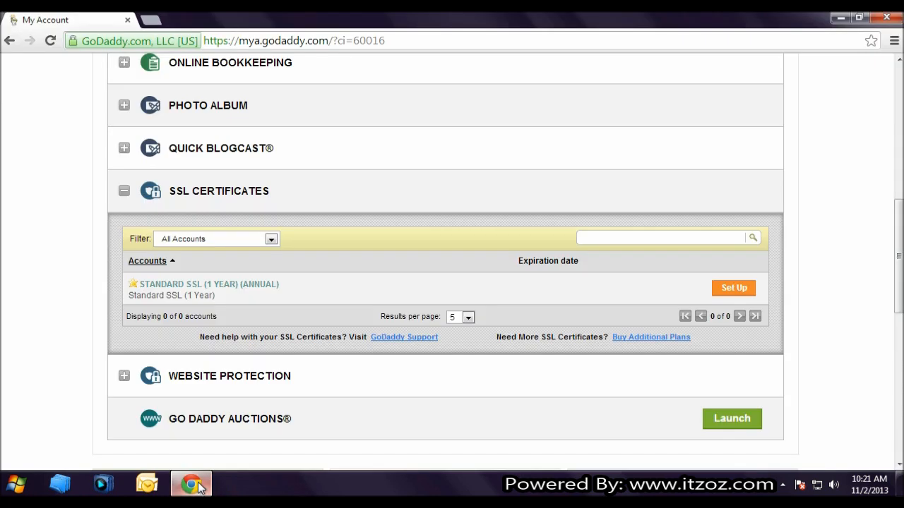
scroll("down", 3)
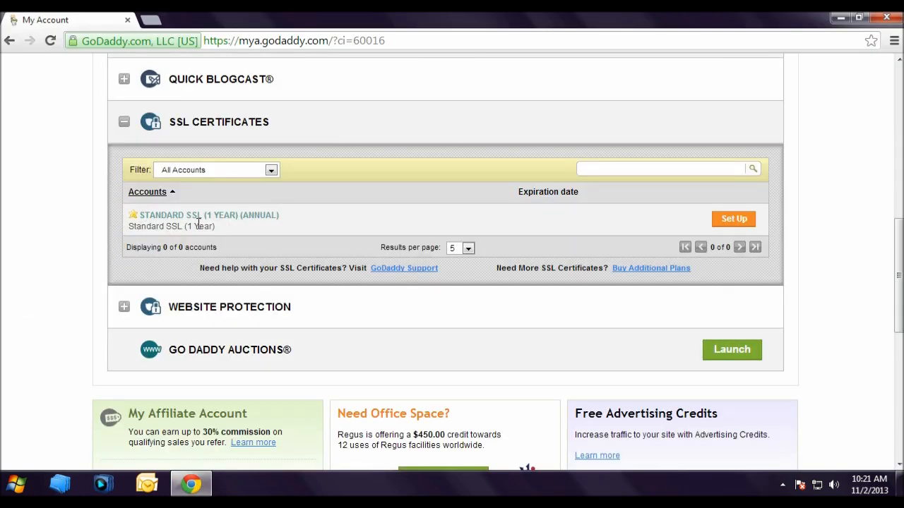
mouse_move(257, 234)
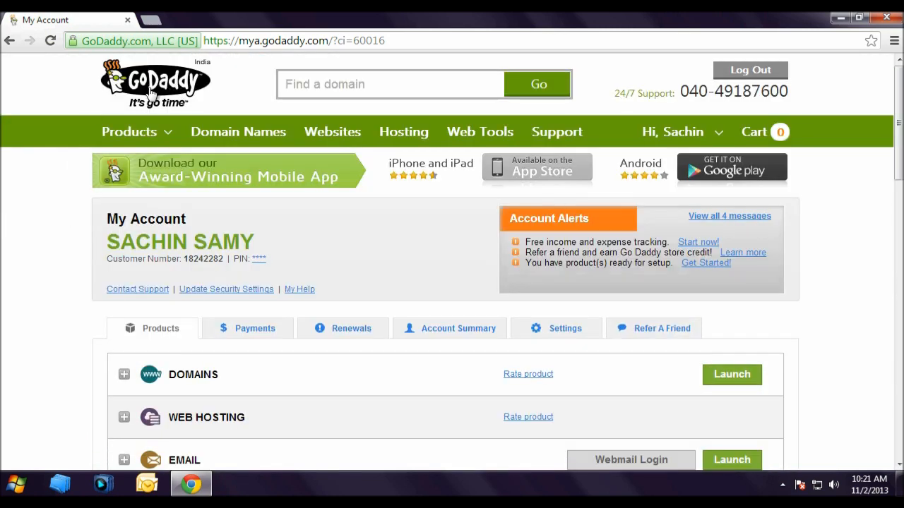
scroll("down", 3)
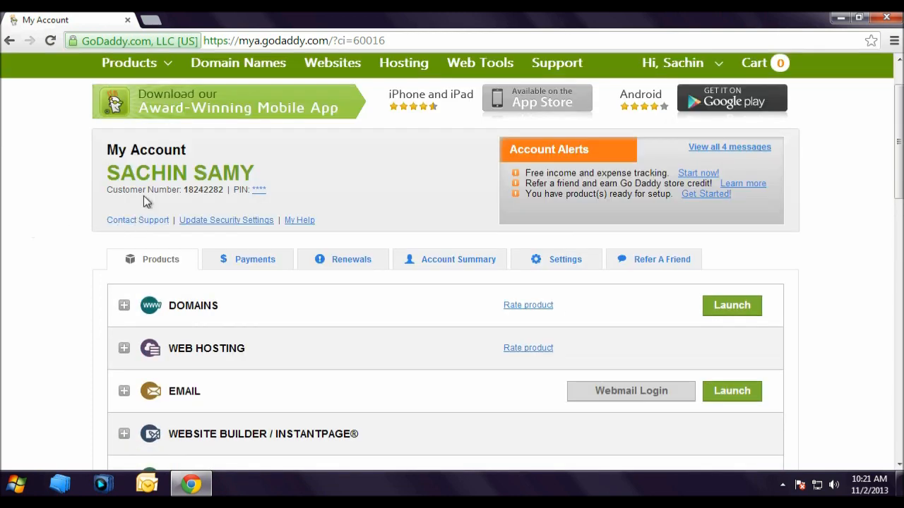
scroll("down", 3)
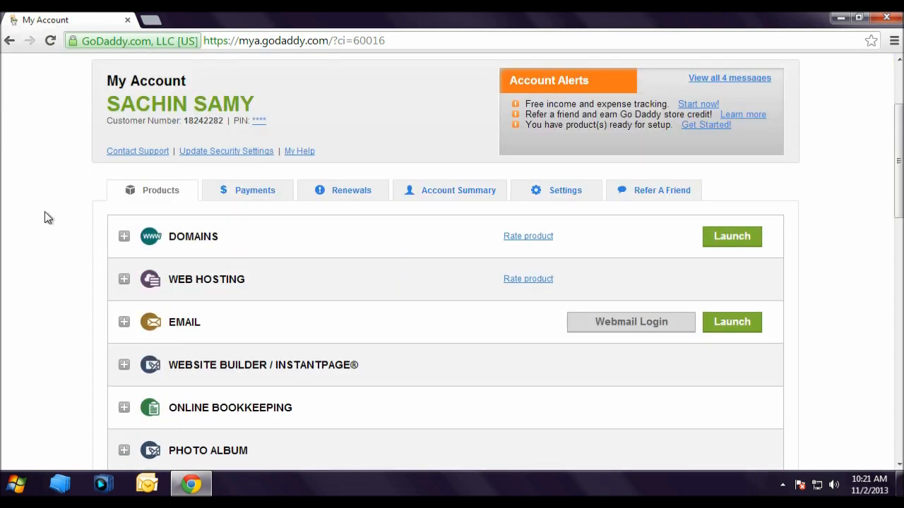
scroll("down", 3)
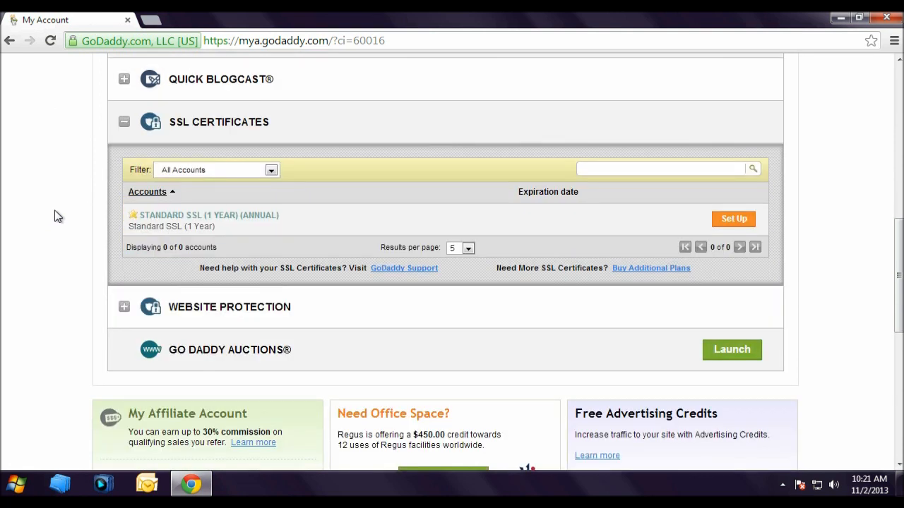
mouse_move(223, 233)
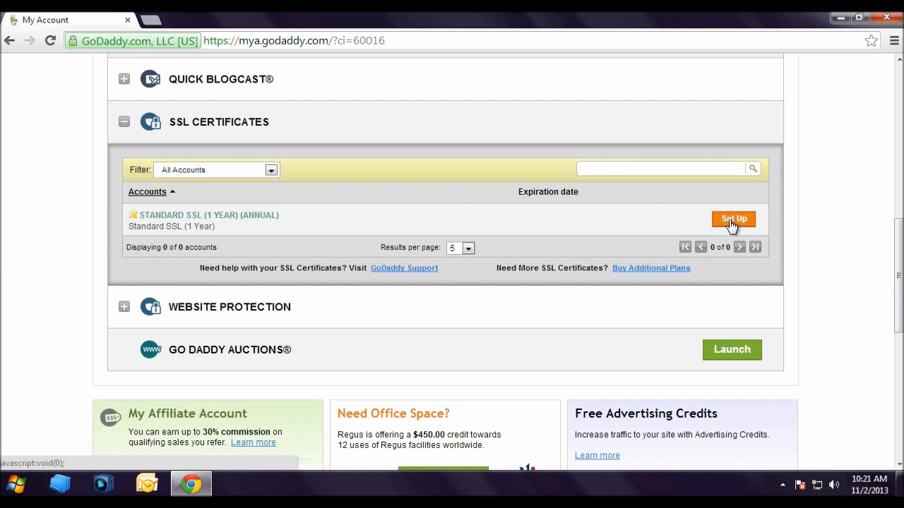
- Set up the unused Standard SSL plan against the order expiring 26-10-2014 and dismiss the confirmation
left_click(734, 219)
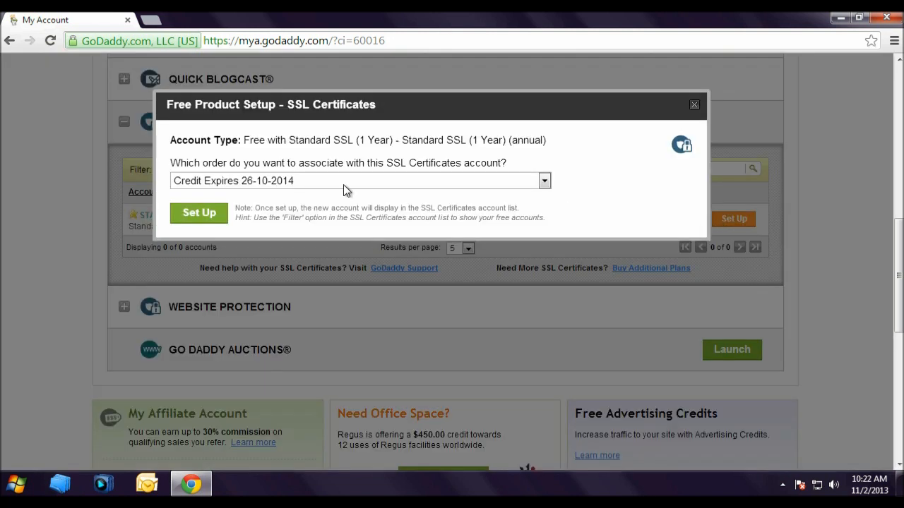
mouse_move(408, 175)
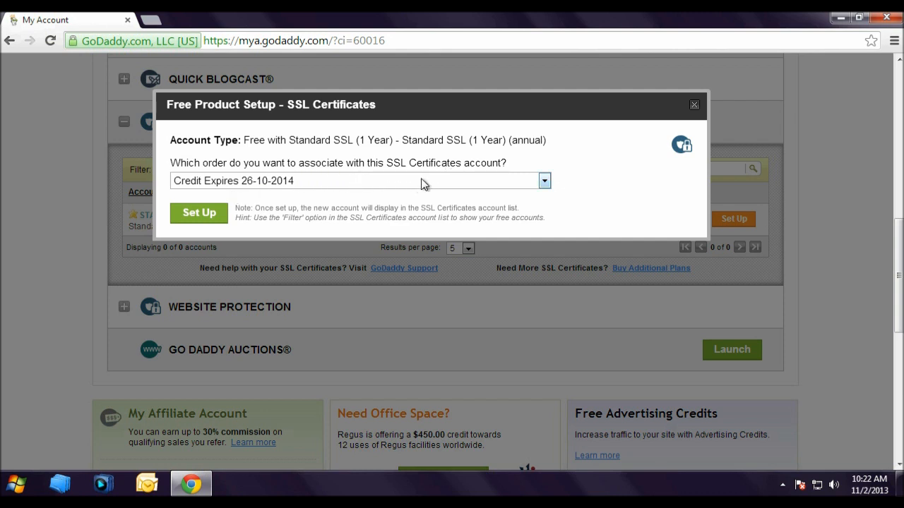
left_click(544, 181)
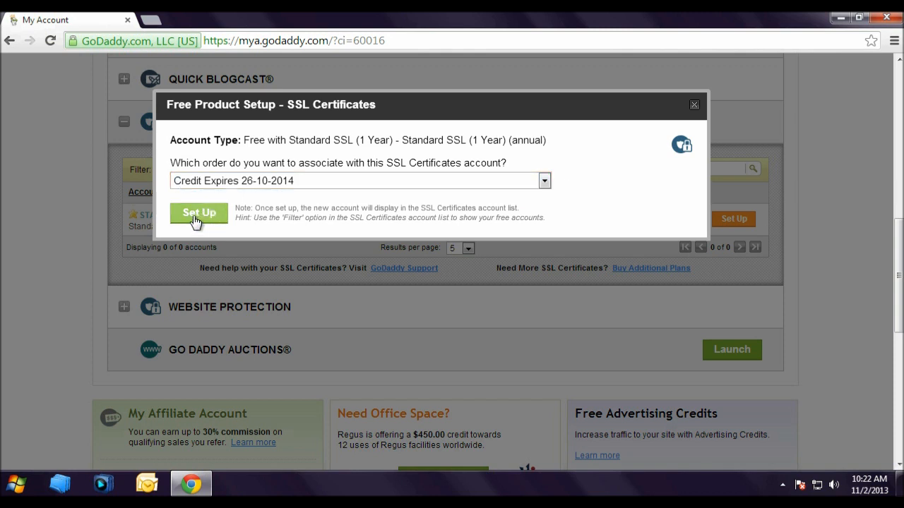
left_click(198, 212)
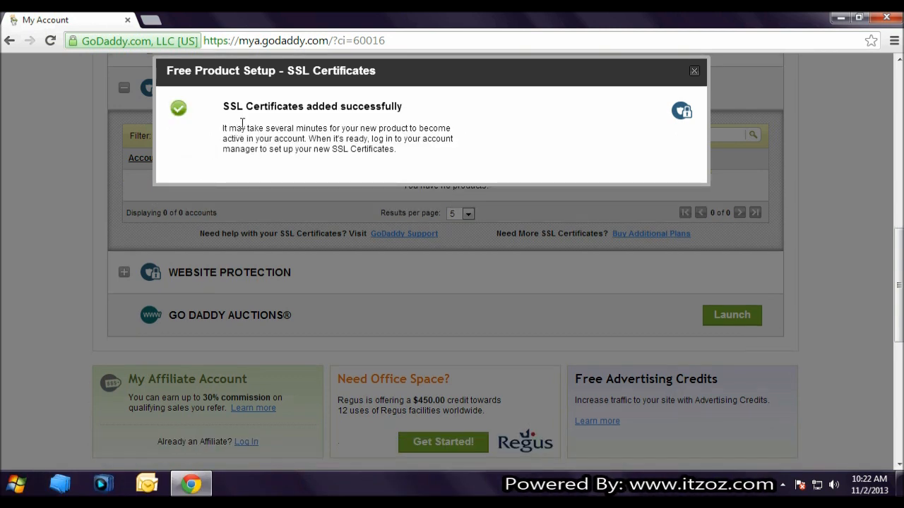
mouse_move(235, 133)
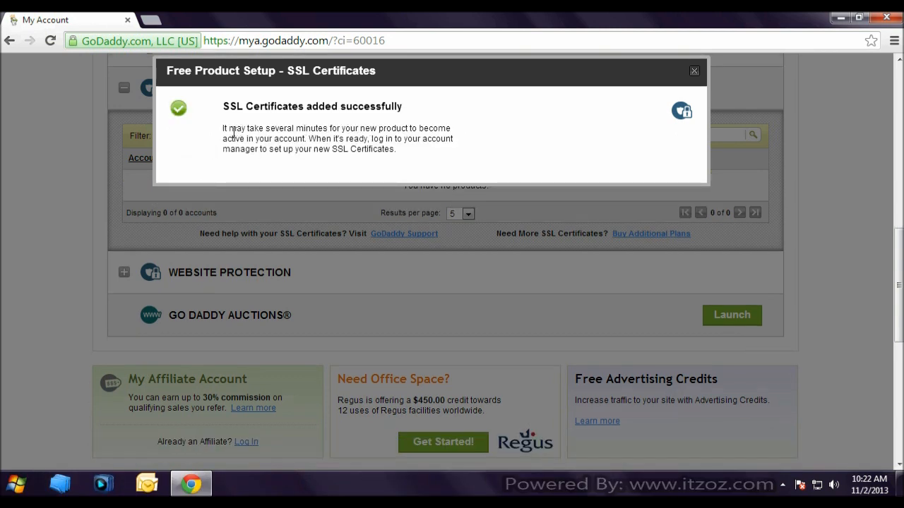
mouse_move(567, 133)
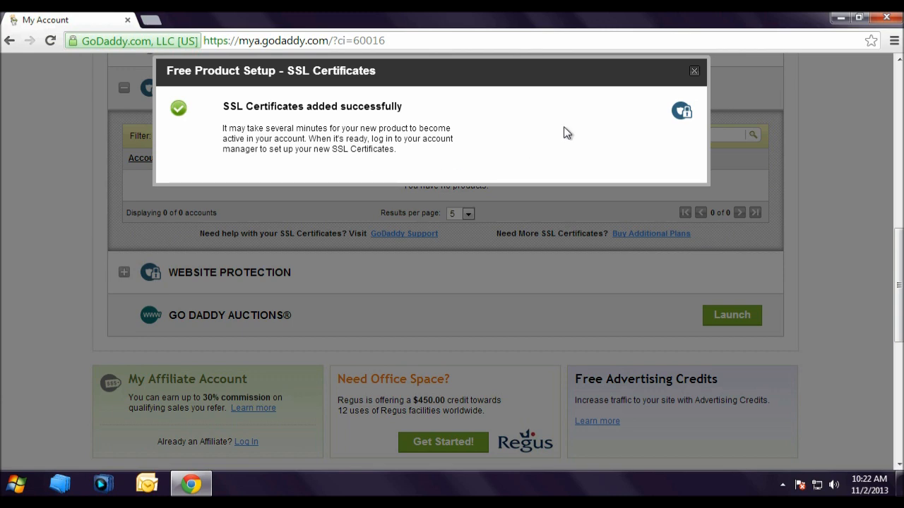
left_click(694, 70)
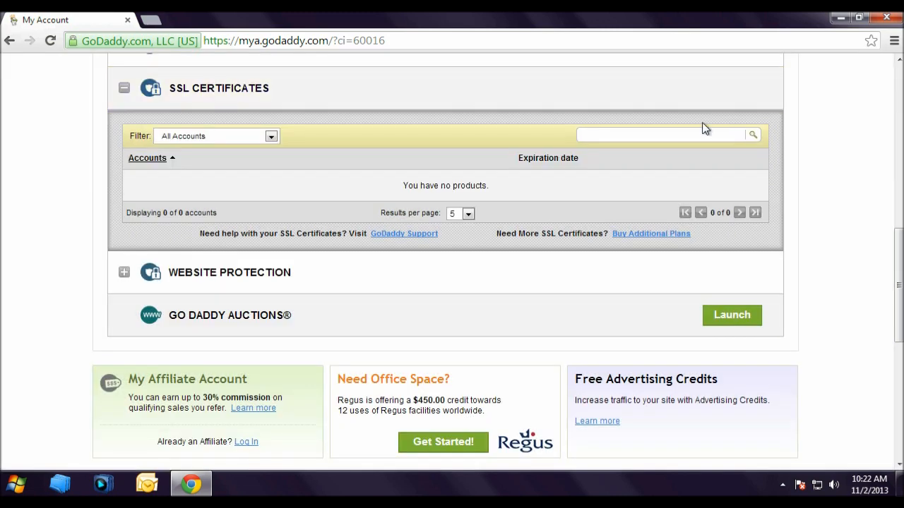
mouse_move(316, 195)
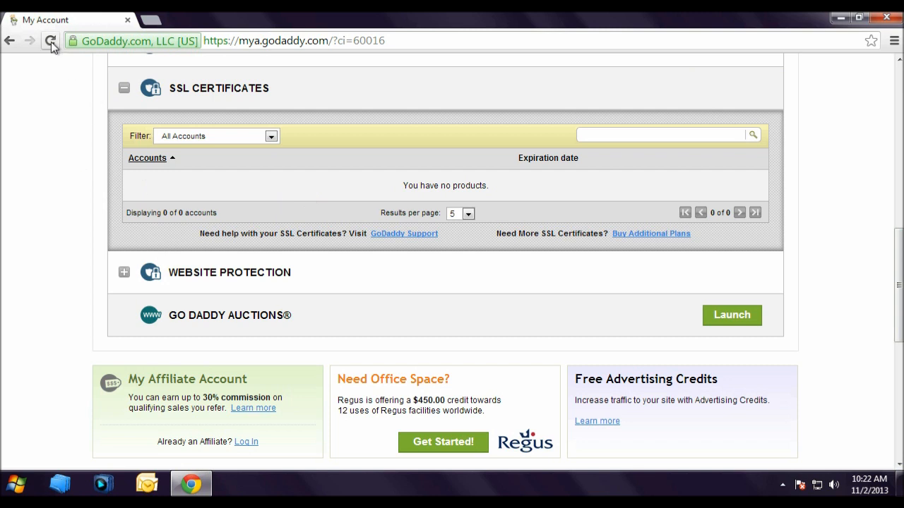
- Reload the account page and expand SSL Certificates to reveal NEW CERTIFICATE expiring 09/26/2014
left_click(51, 39)
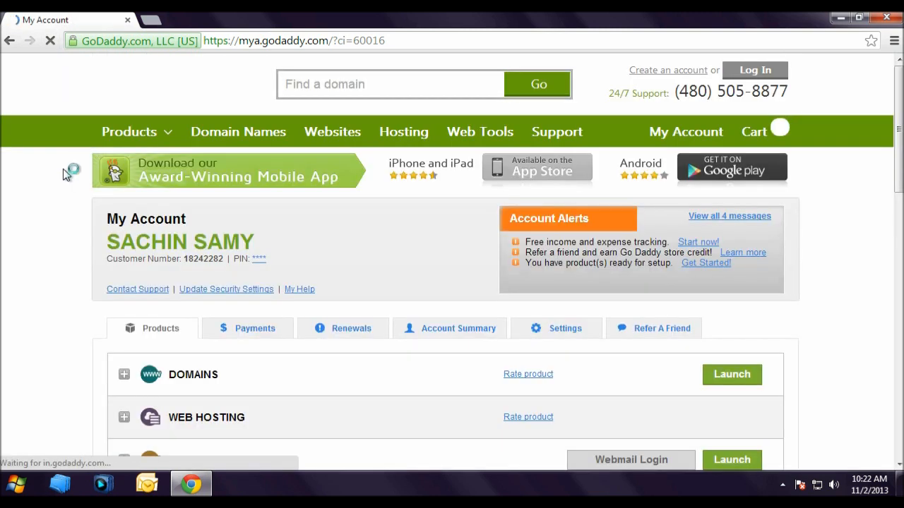
scroll("down", 3)
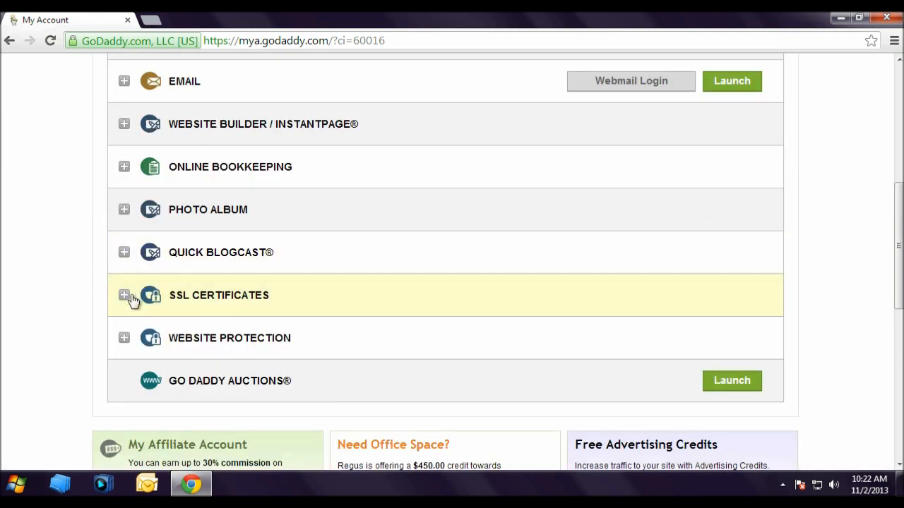
left_click(124, 295)
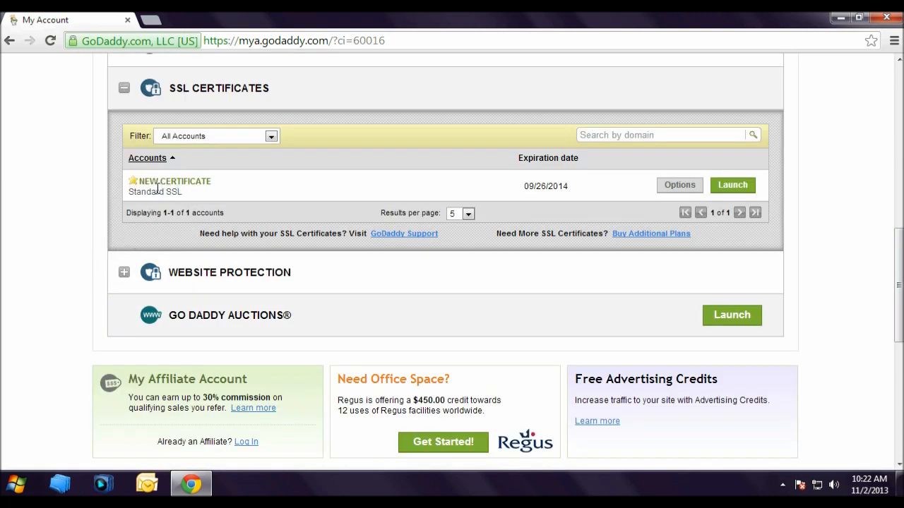
mouse_move(195, 200)
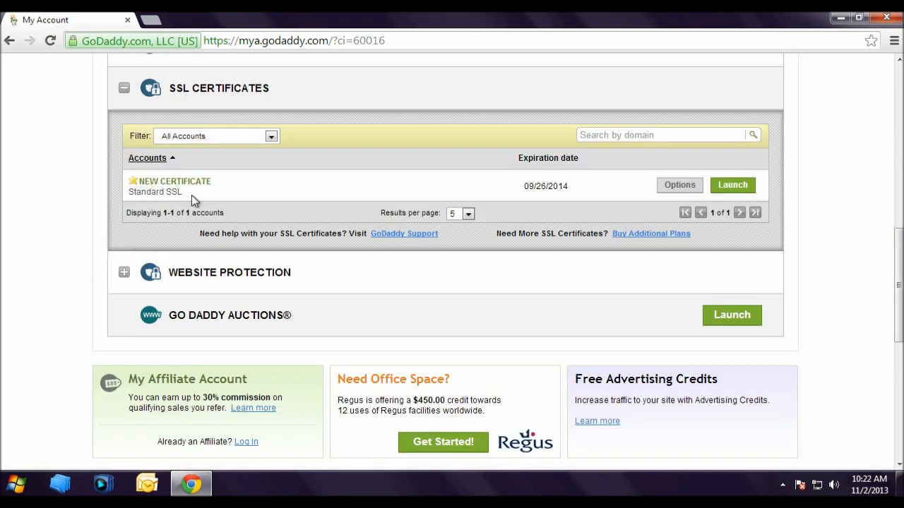
mouse_move(209, 197)
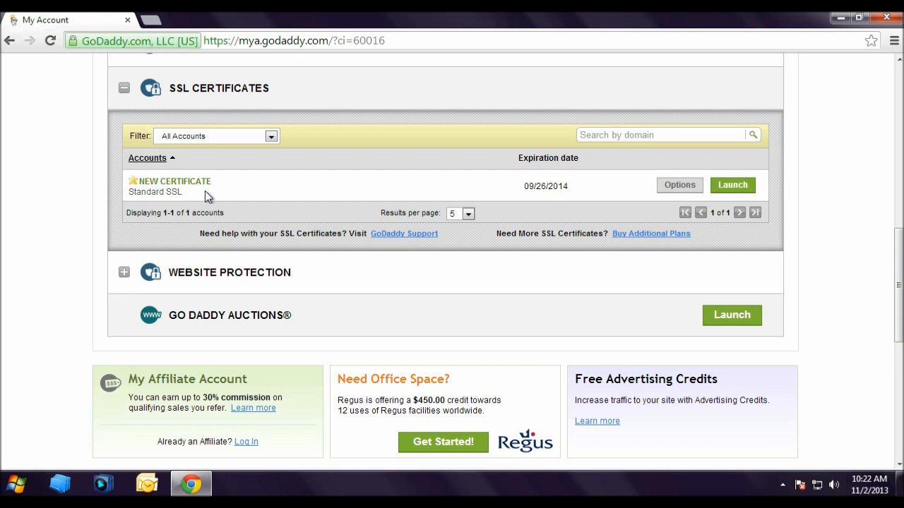
mouse_move(411, 187)
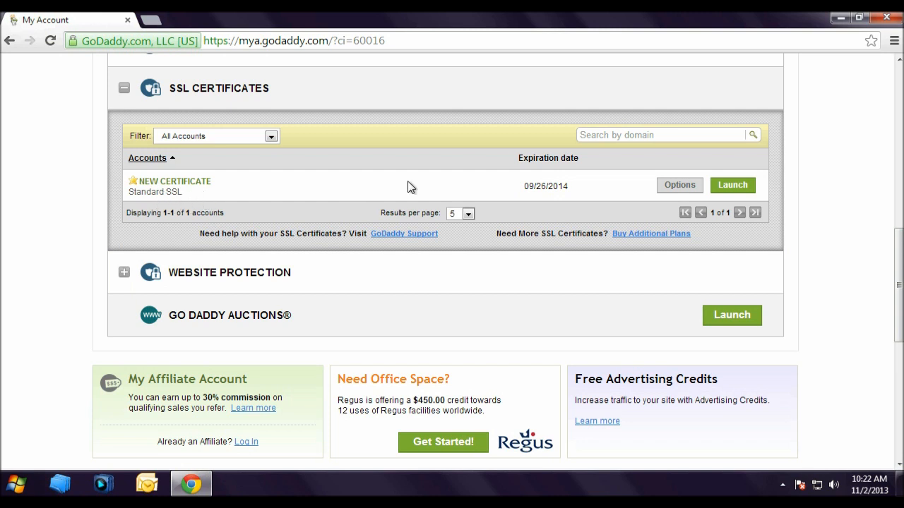
mouse_move(553, 200)
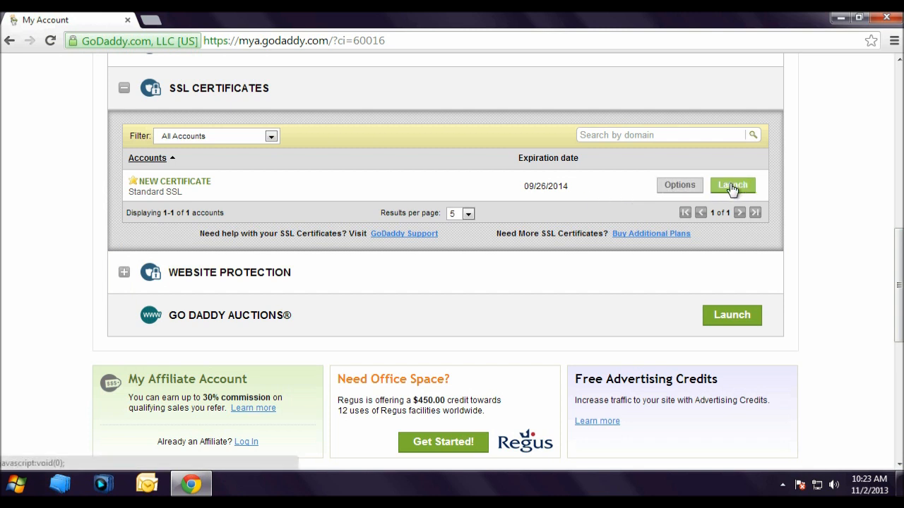
- Launch management of NEW CERTIFICATE, landing on the wizard's Hosting Options with the CSR field
left_click(731, 185)
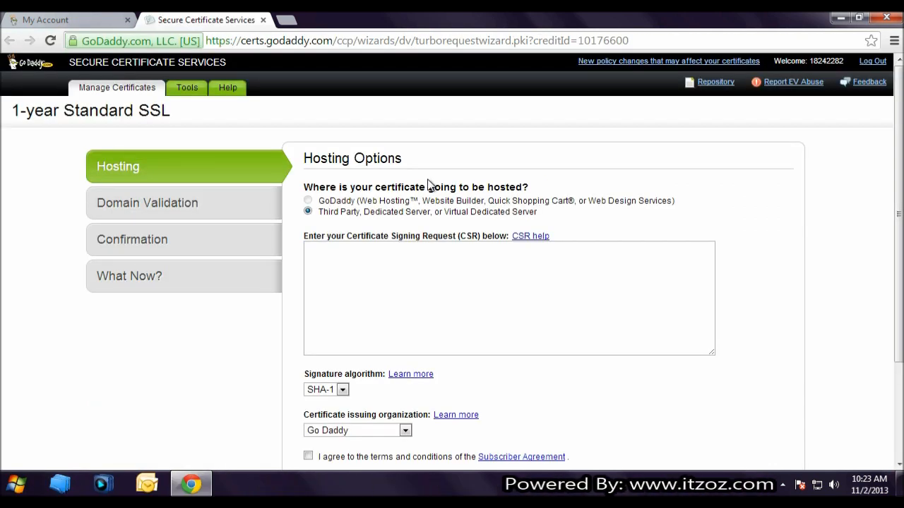
mouse_move(590, 228)
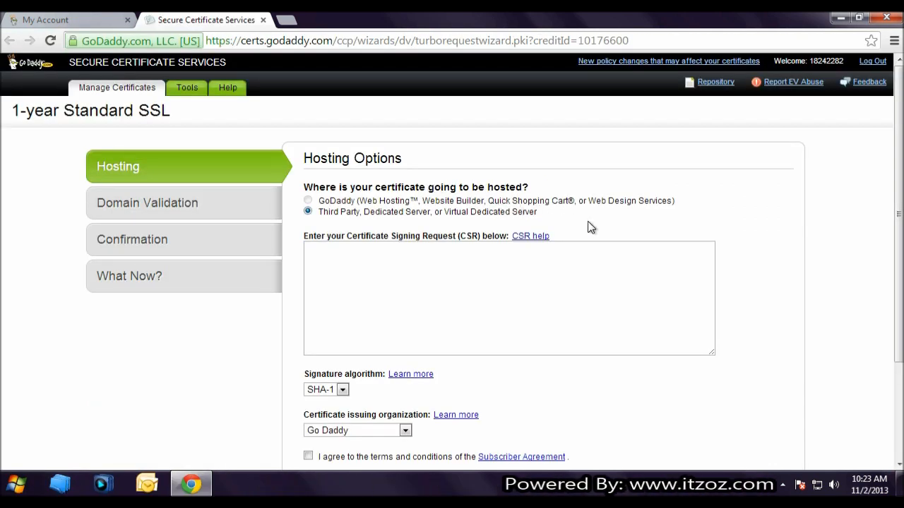
scroll("down", 3)
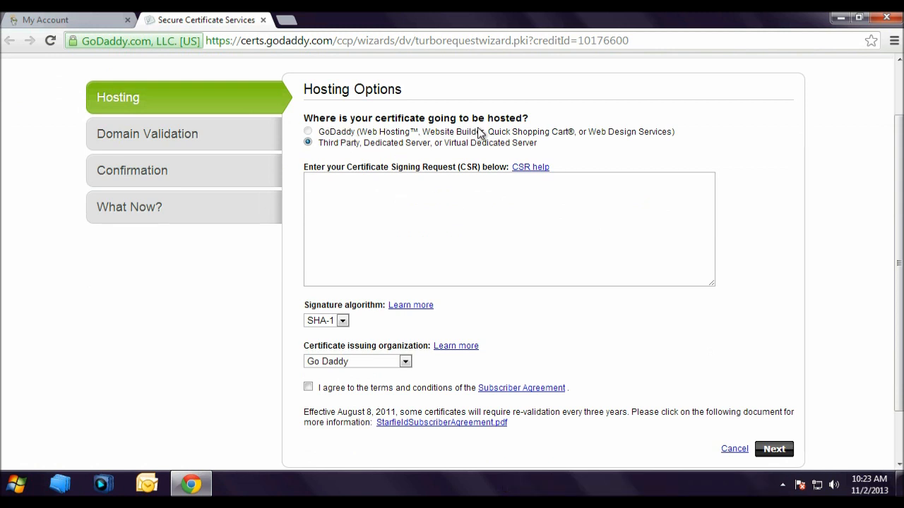
mouse_move(469, 139)
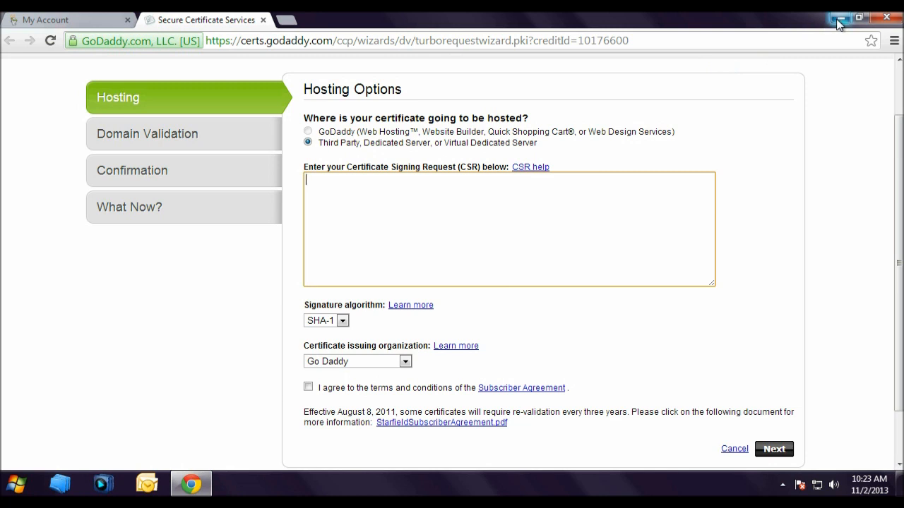
- Start a Remote Desktop Connection to server 192.168.1.100 from the local desktop
left_click(839, 17)
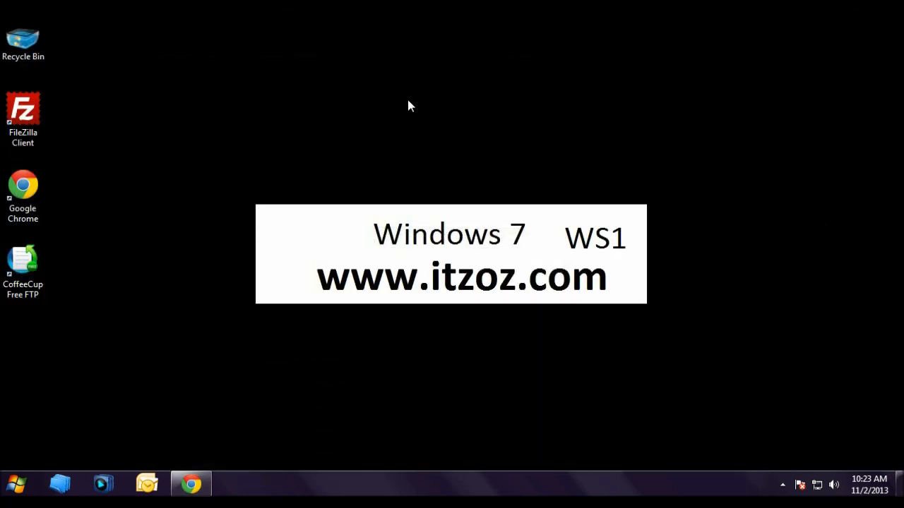
mouse_move(378, 106)
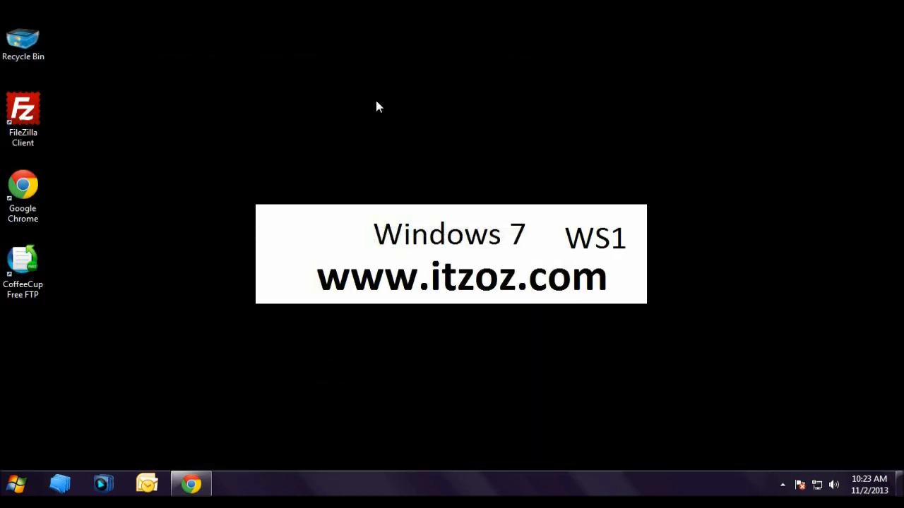
mouse_move(394, 98)
type("mstsc")
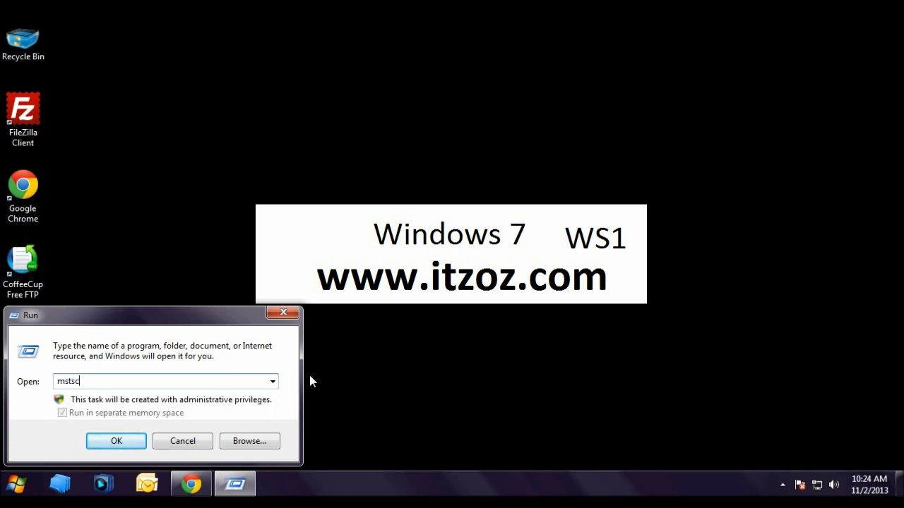
left_click(115, 441)
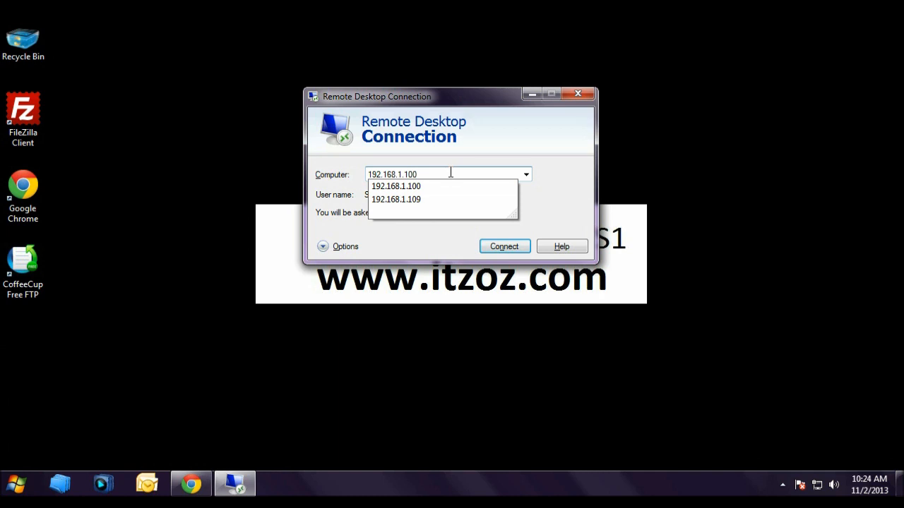
left_click(504, 245)
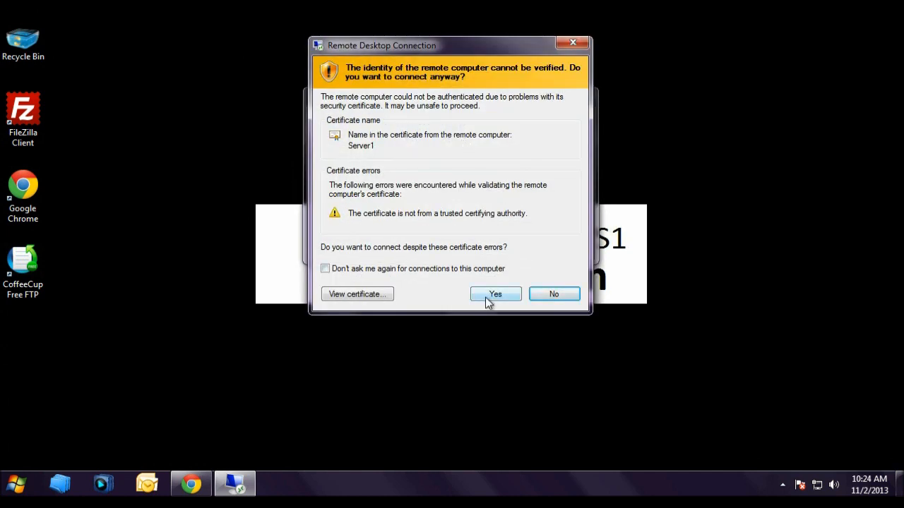
- Connect despite the certificate warning and browse to demossl.itzoz.com in Internet Explorer on the server
left_click(494, 294)
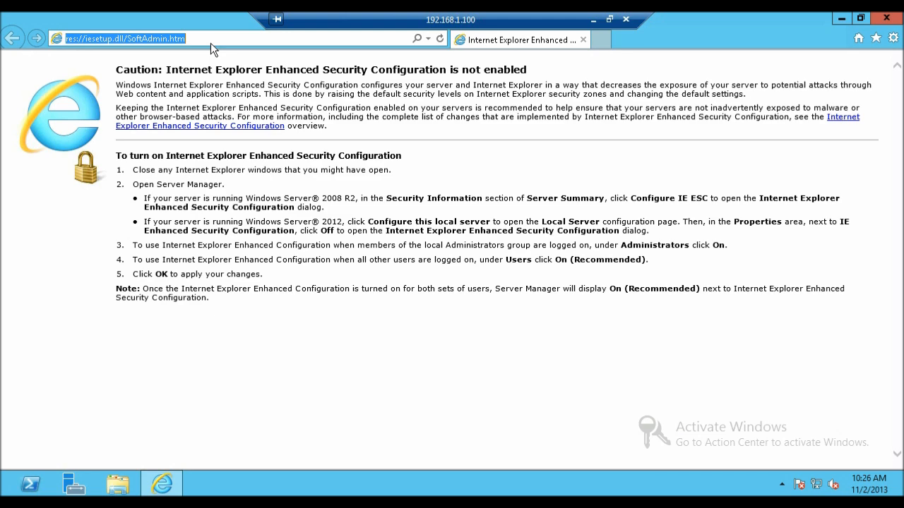
type("demossl.itzoz.com/")
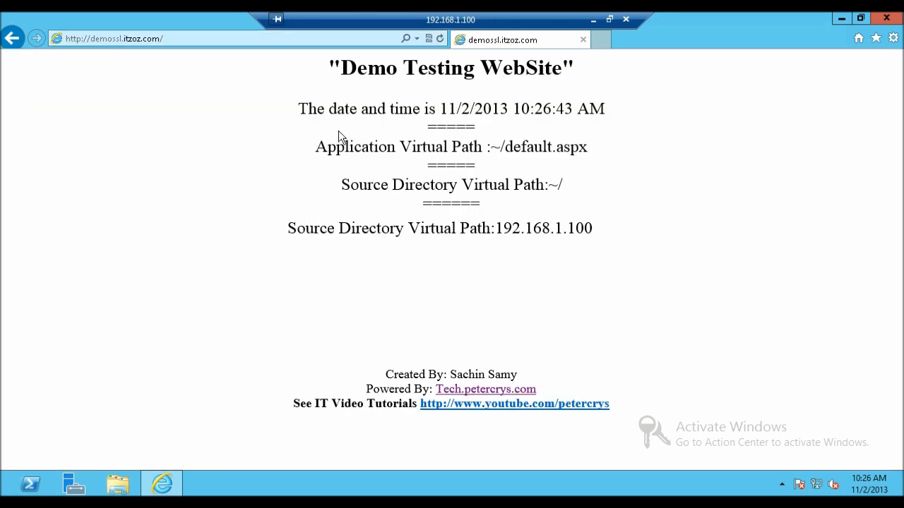
mouse_move(581, 99)
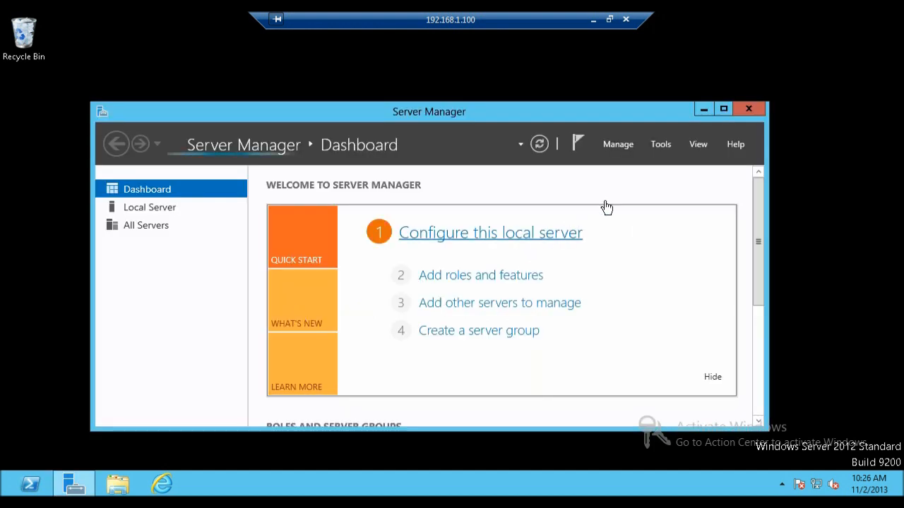
- Launch IIS Manager and expand SERVER1's Sites to reach demossl.itzoz.com
left_click(661, 144)
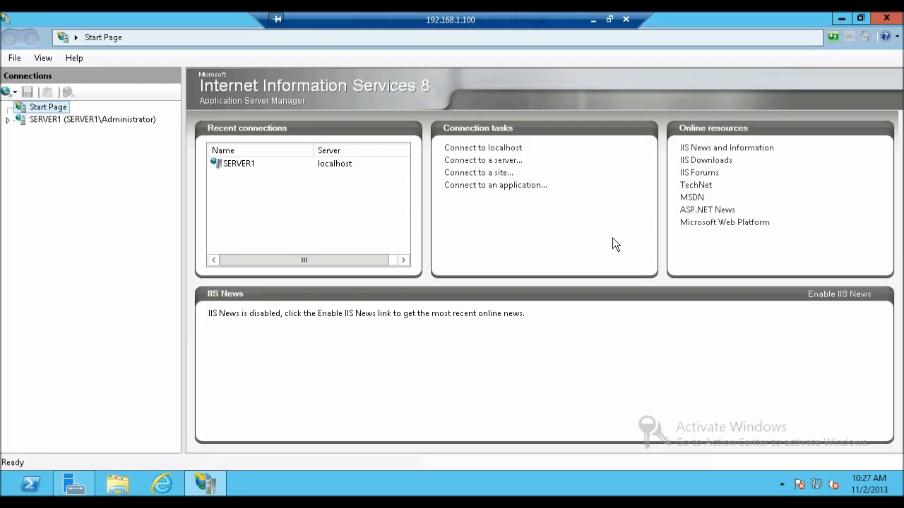
mouse_move(113, 186)
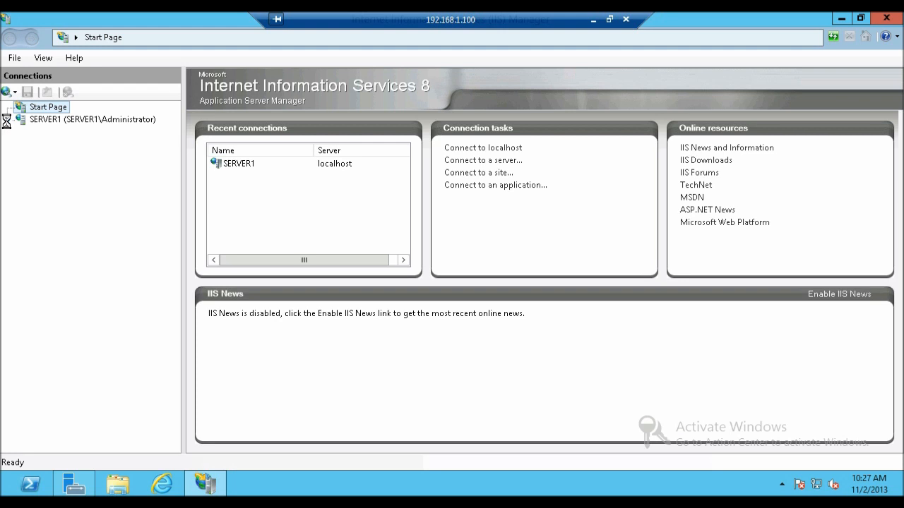
left_click(93, 119)
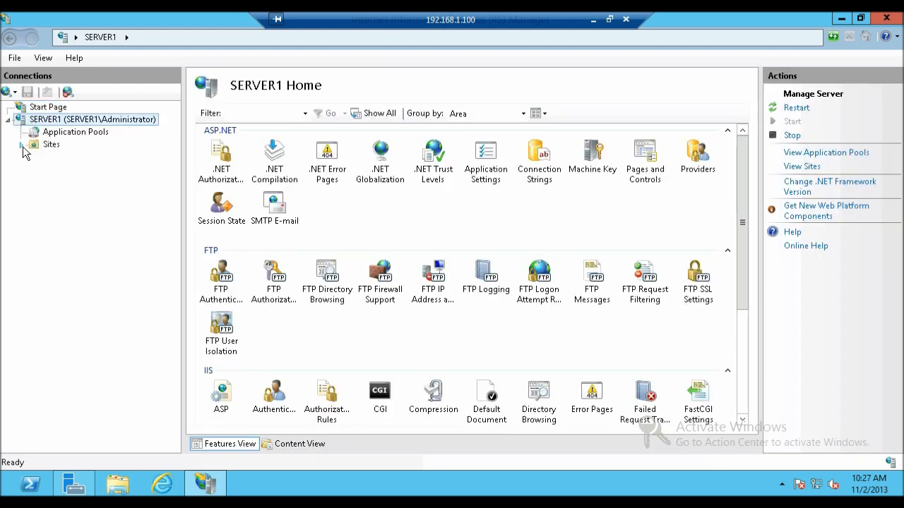
left_click(50, 145)
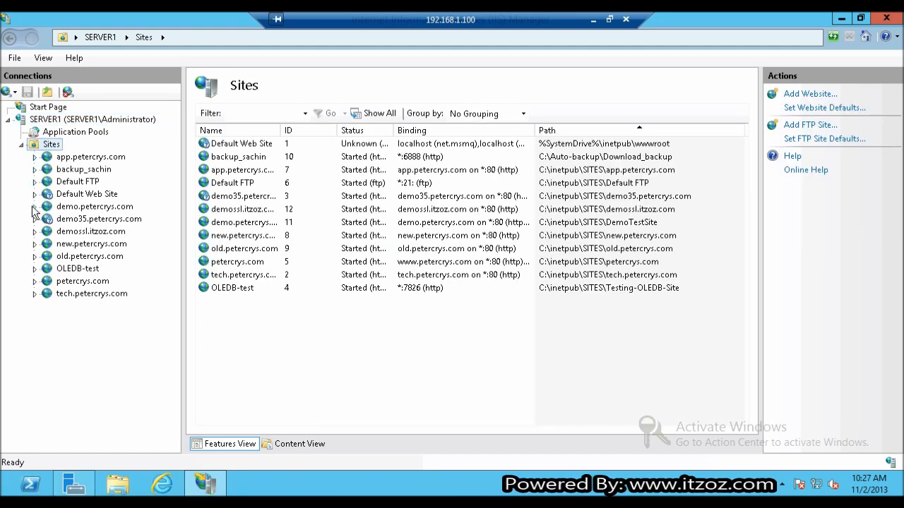
left_click(90, 232)
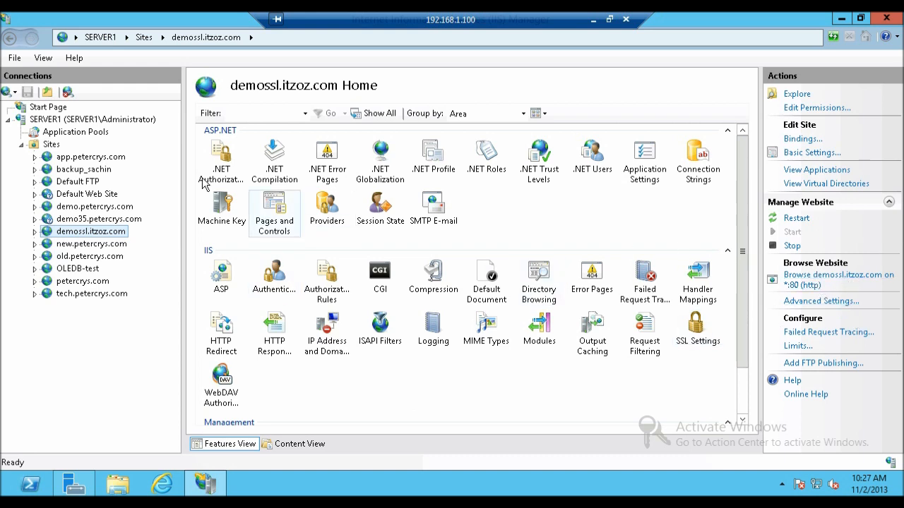
mouse_move(156, 159)
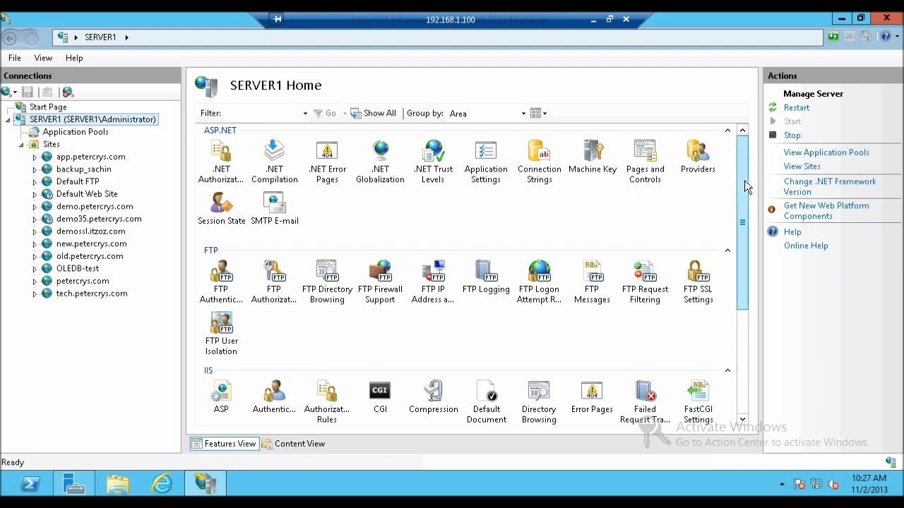
- Enter SERVER1's Server Certificates feature listing the demo.petercrys.com certificate
scroll("down", 3)
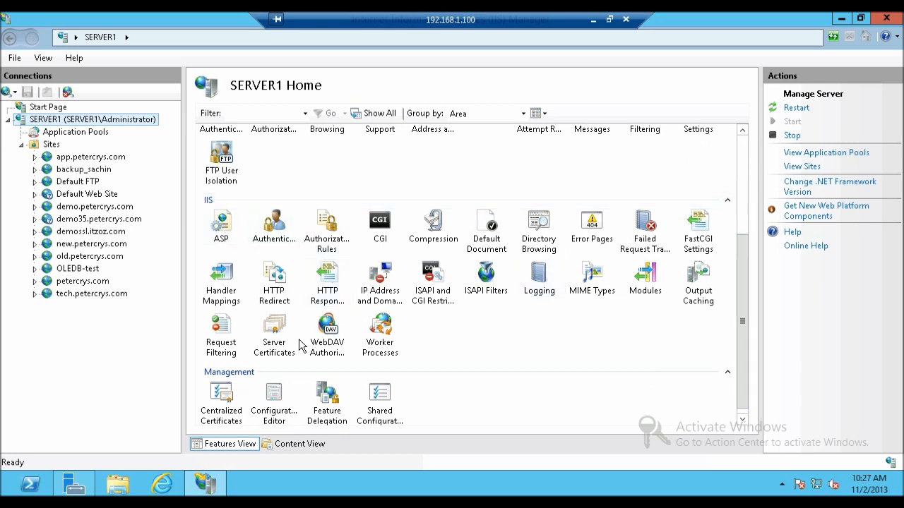
mouse_move(274, 327)
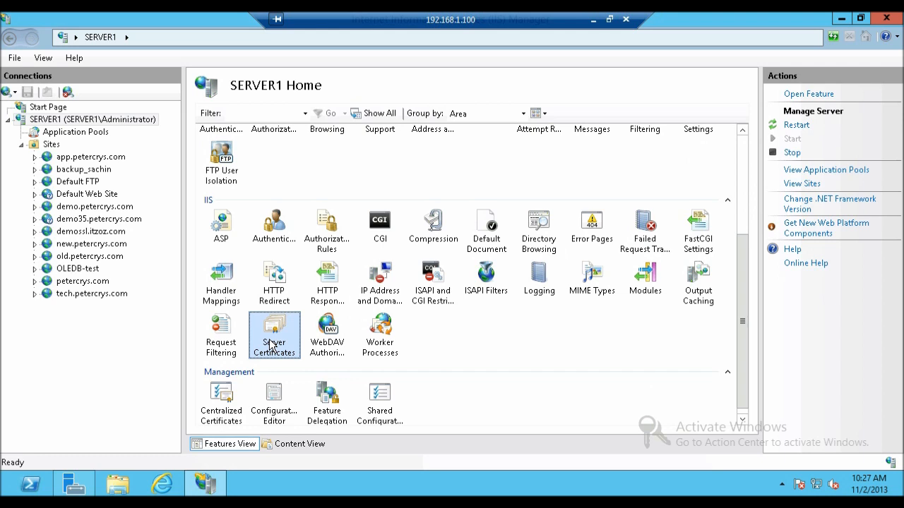
double_click(274, 331)
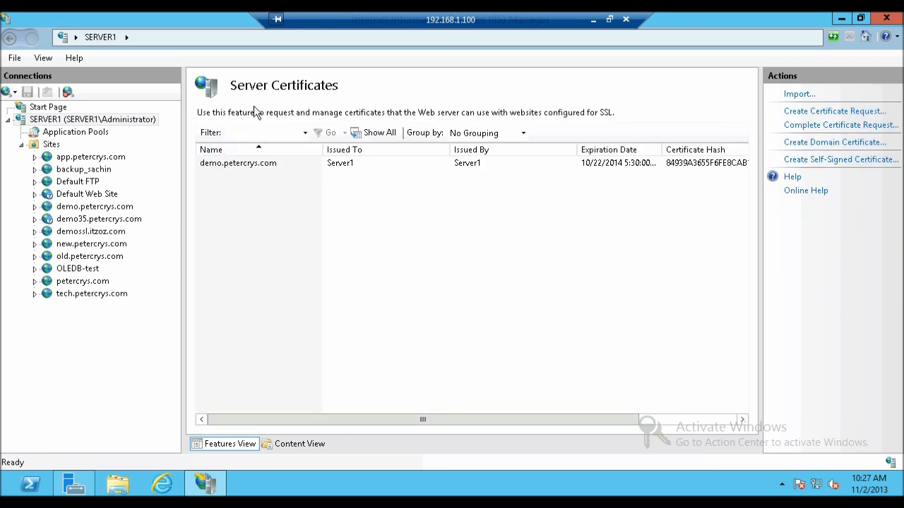
left_click(266, 132)
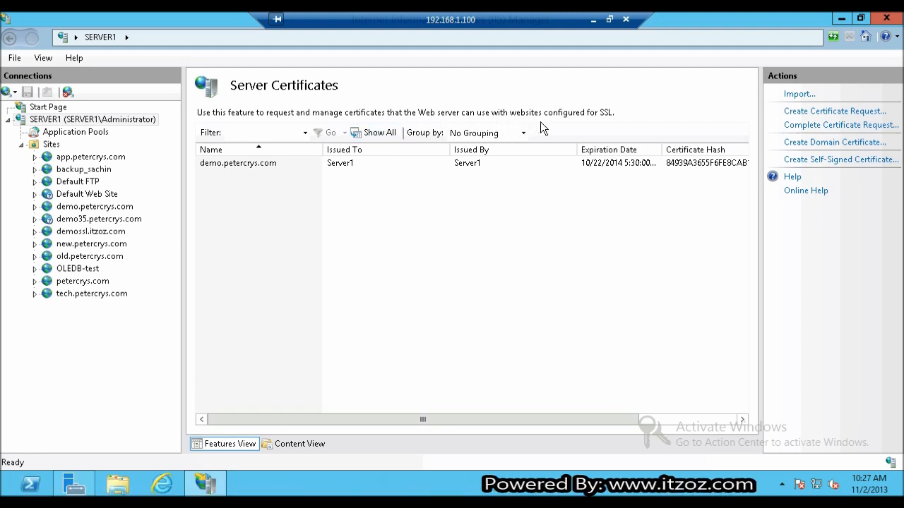
mouse_move(610, 126)
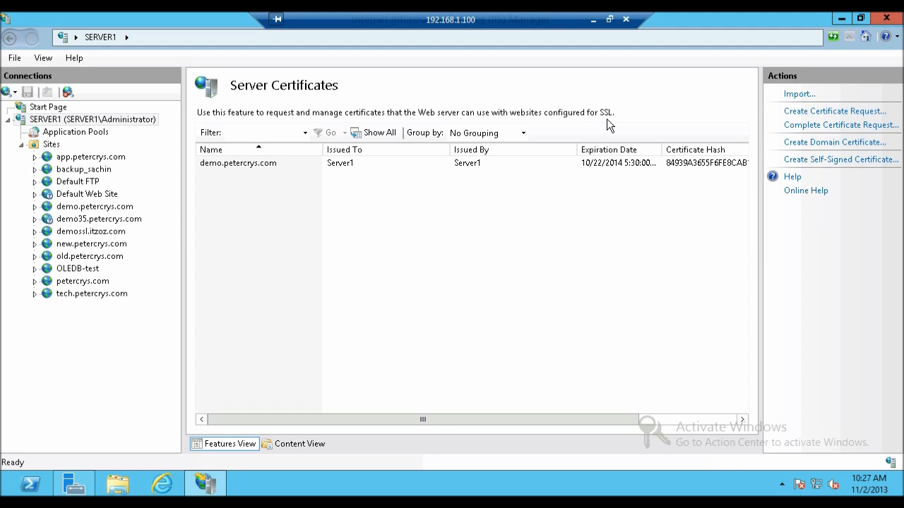
mouse_move(800, 114)
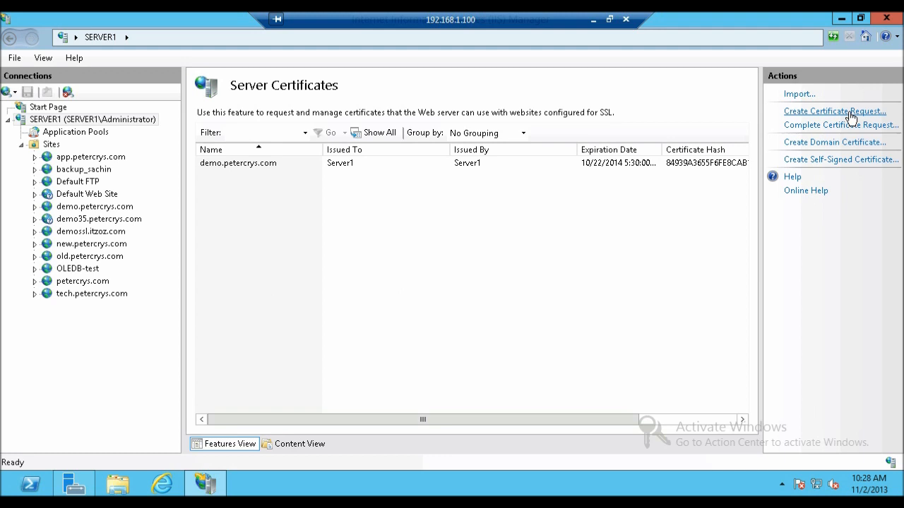
- Begin a Create Certificate Request with common name demossl.itzoz.com
left_click(834, 110)
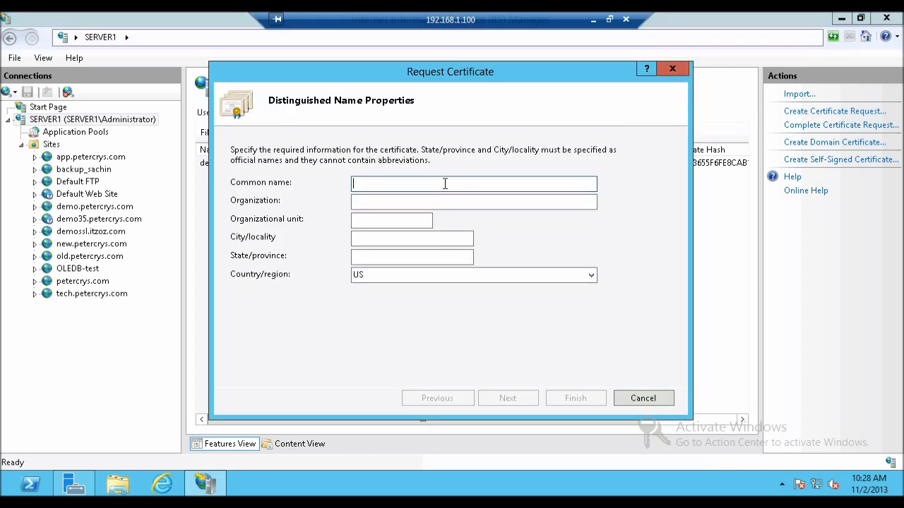
mouse_move(280, 163)
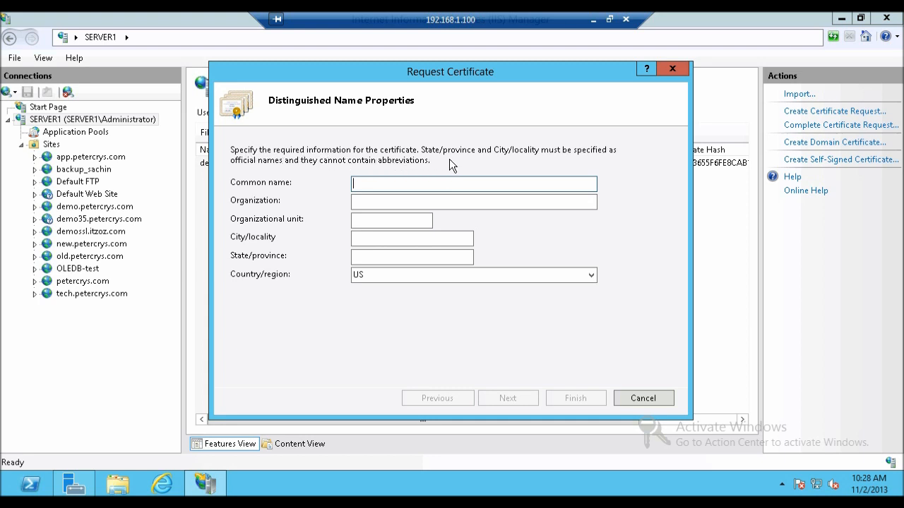
mouse_move(281, 175)
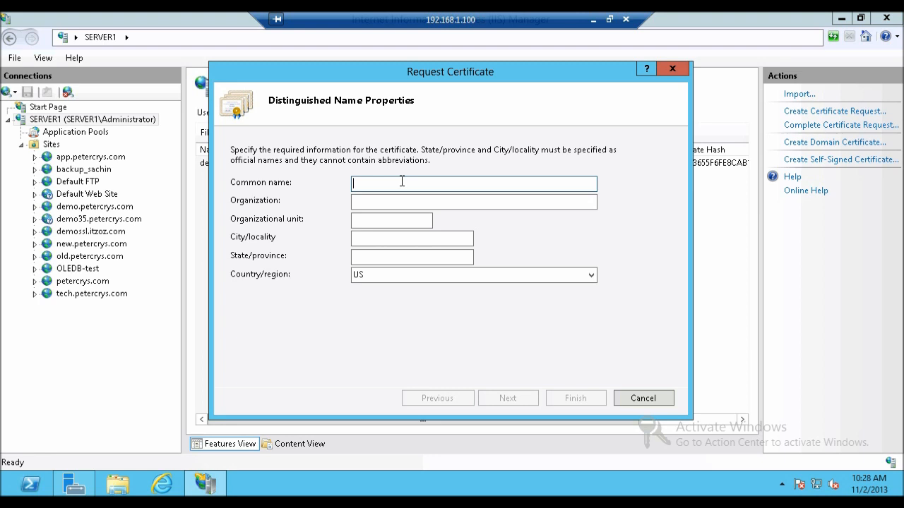
type("demossl.itzoz.com")
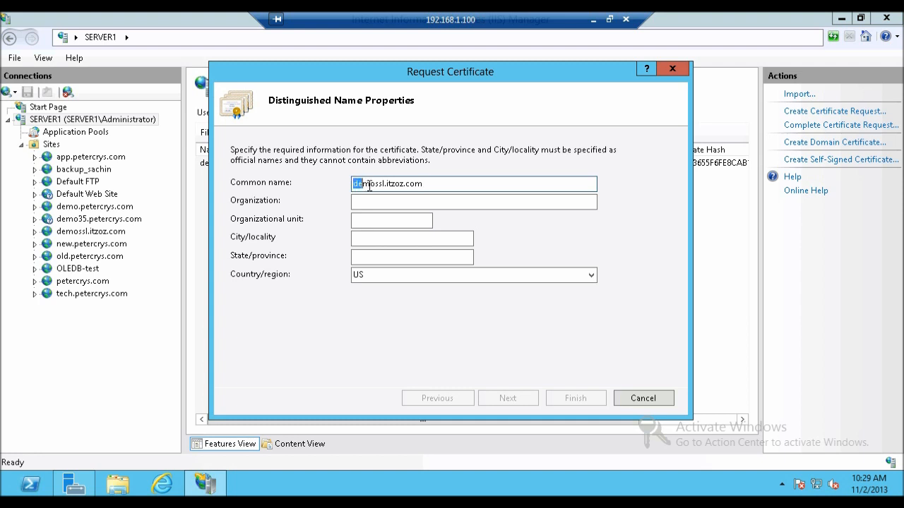
left_click(473, 202)
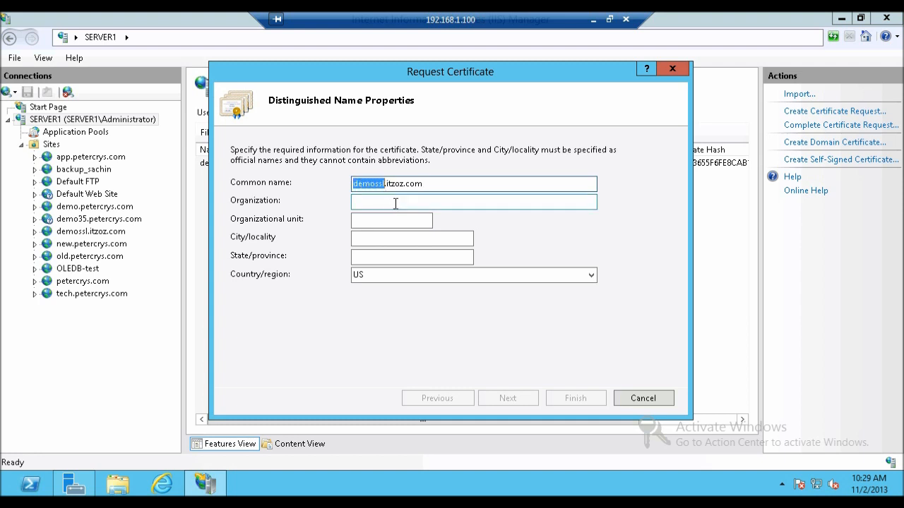
left_click(473, 202)
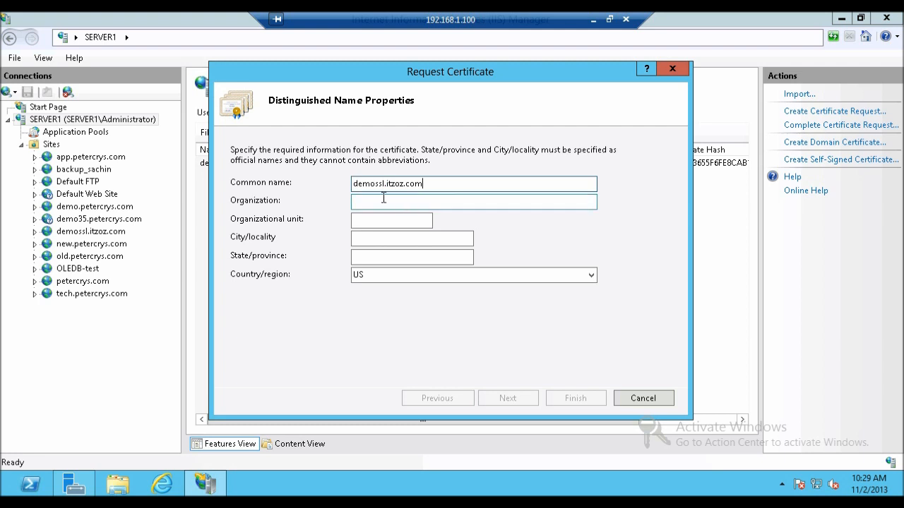
- Fill organization ITZOZ, unit IT, city New Delhi, state Delhi and country IN
left_click(473, 200)
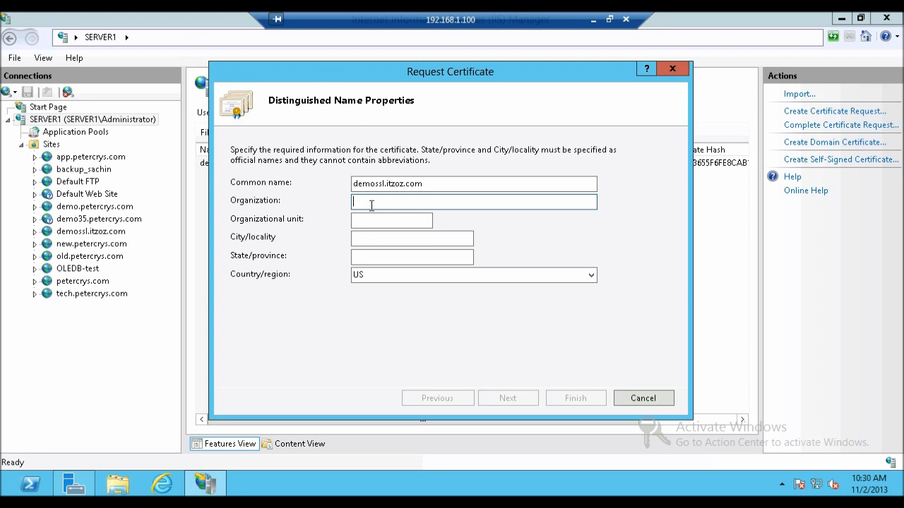
type("ITZOZ")
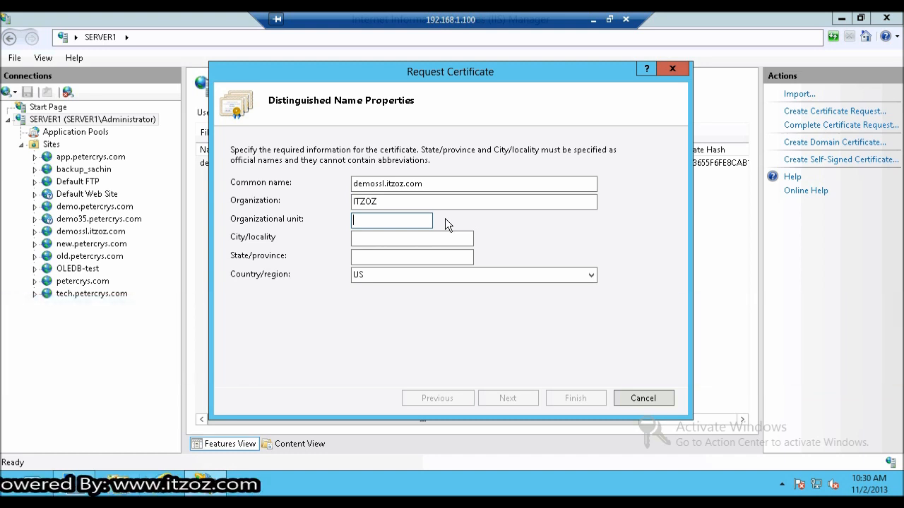
type("IT")
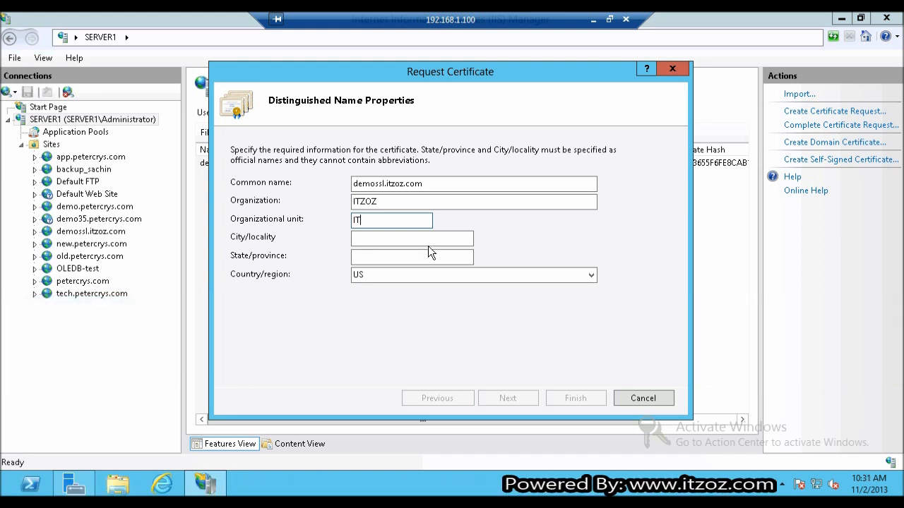
left_click(412, 237)
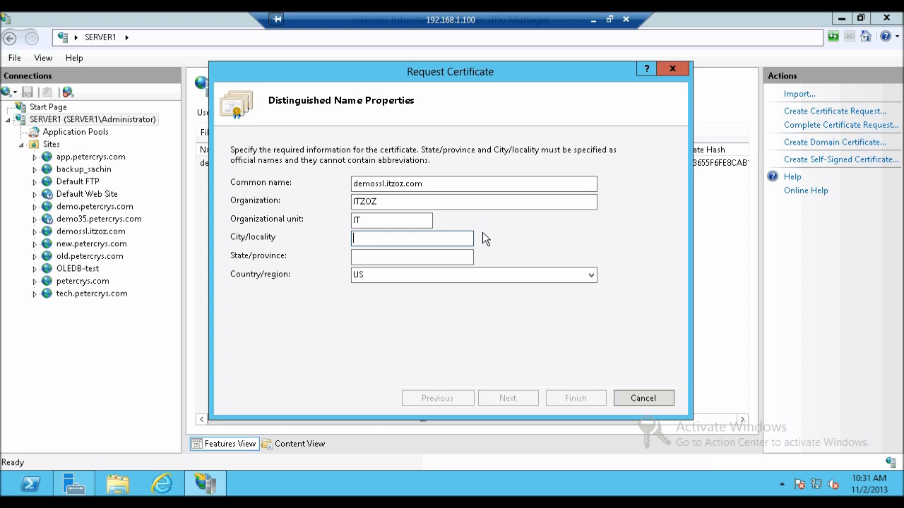
type("New Delhi")
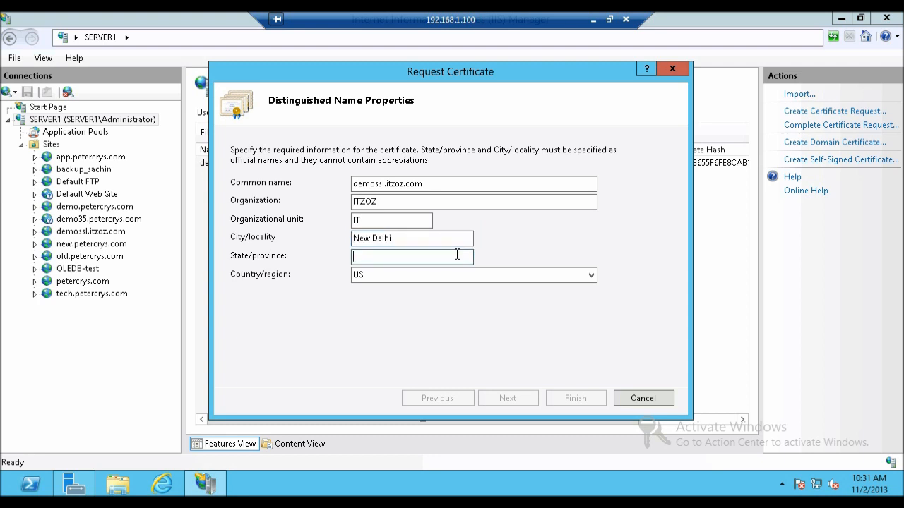
mouse_move(412, 257)
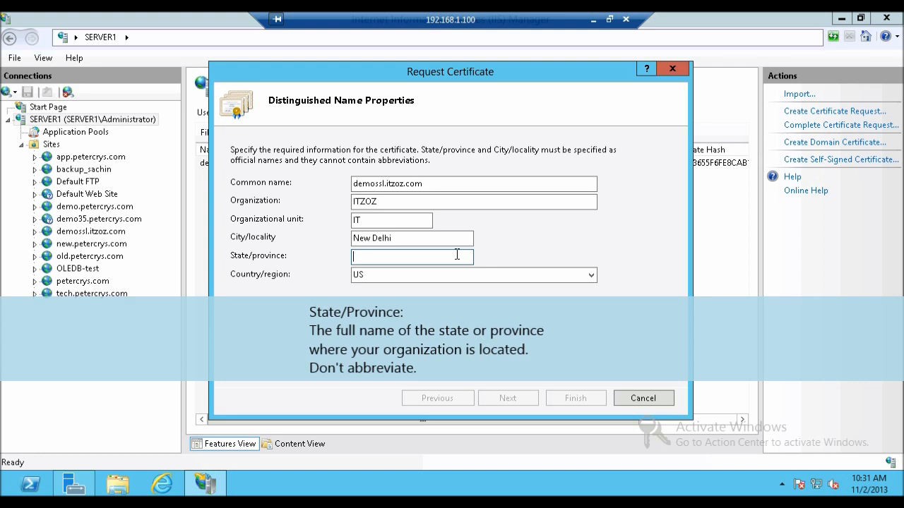
type("Delhi")
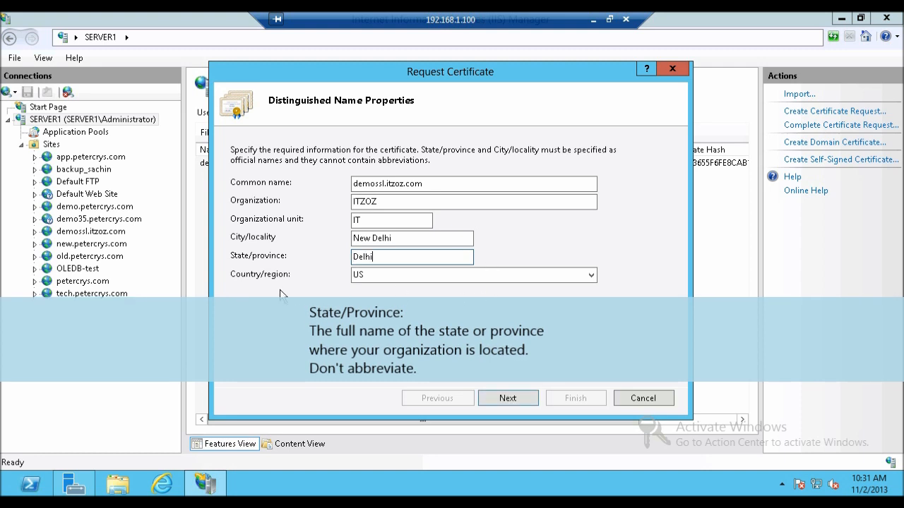
left_click(590, 274)
type("IN")
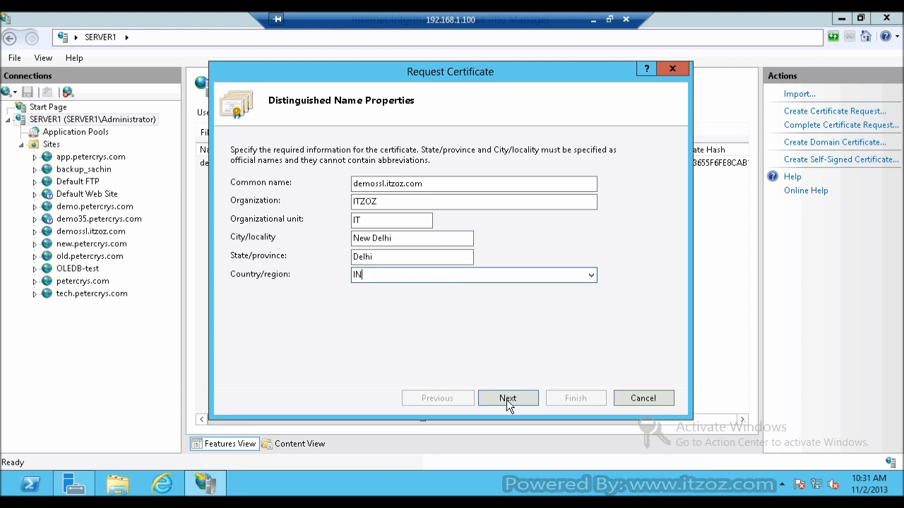
- Keep the Microsoft RSA SChannel provider, choose a 2048-bit key length, and continue to the file name step
left_click(508, 398)
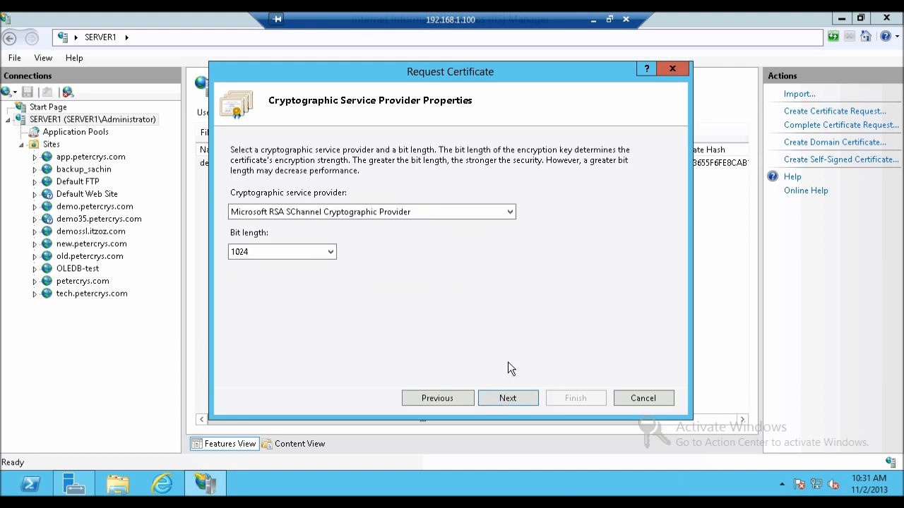
mouse_move(393, 254)
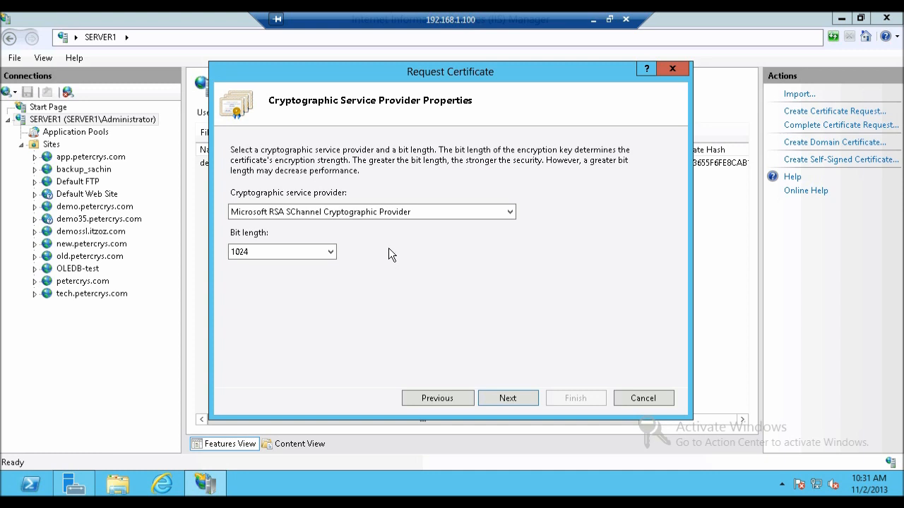
mouse_move(249, 206)
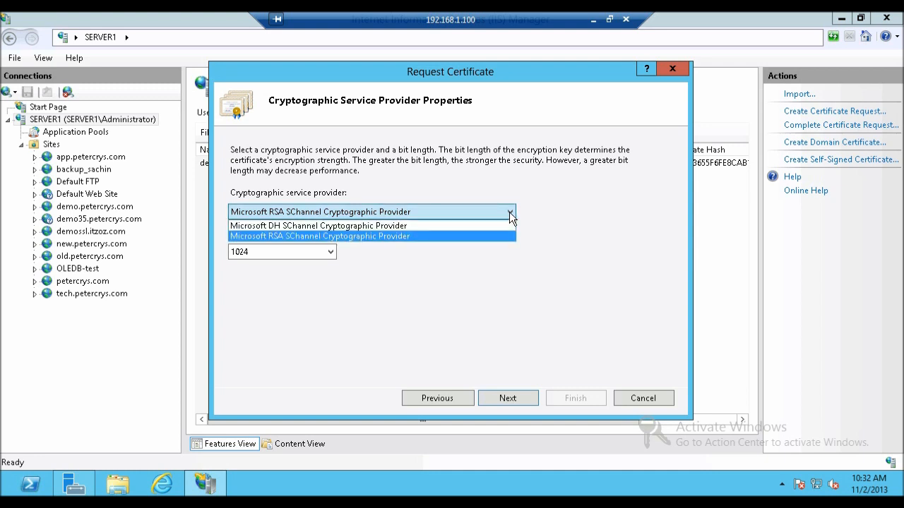
left_click(319, 236)
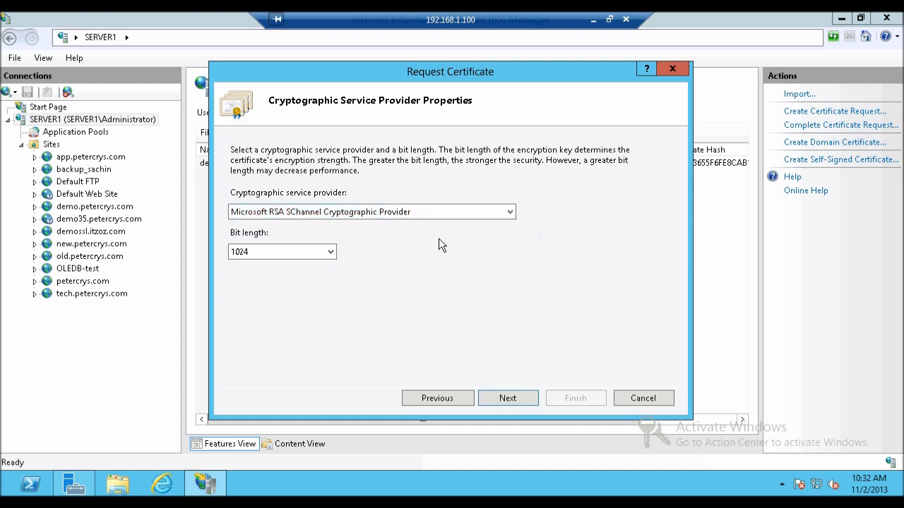
mouse_move(254, 243)
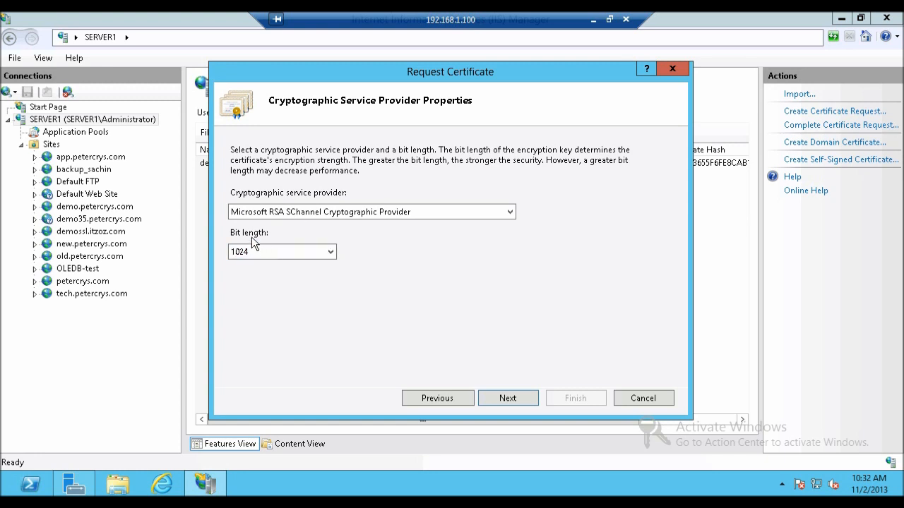
left_click(283, 252)
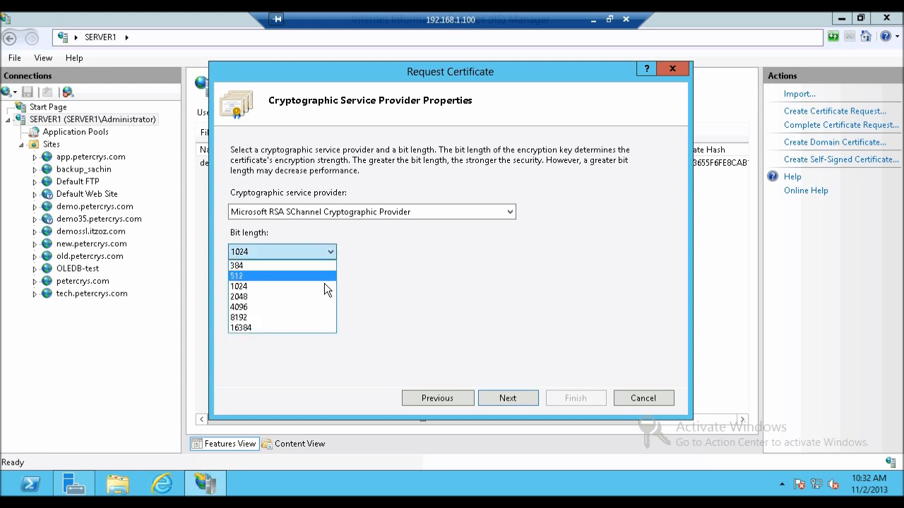
left_click(239, 296)
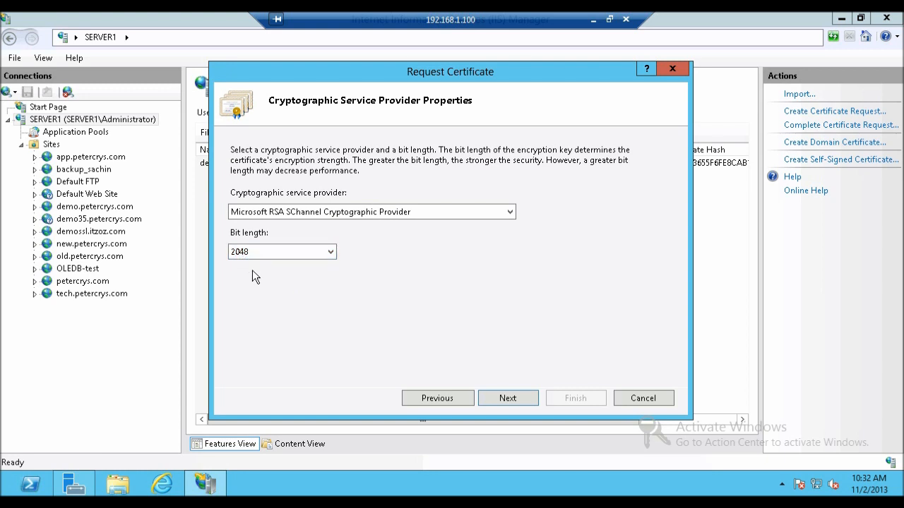
mouse_move(257, 277)
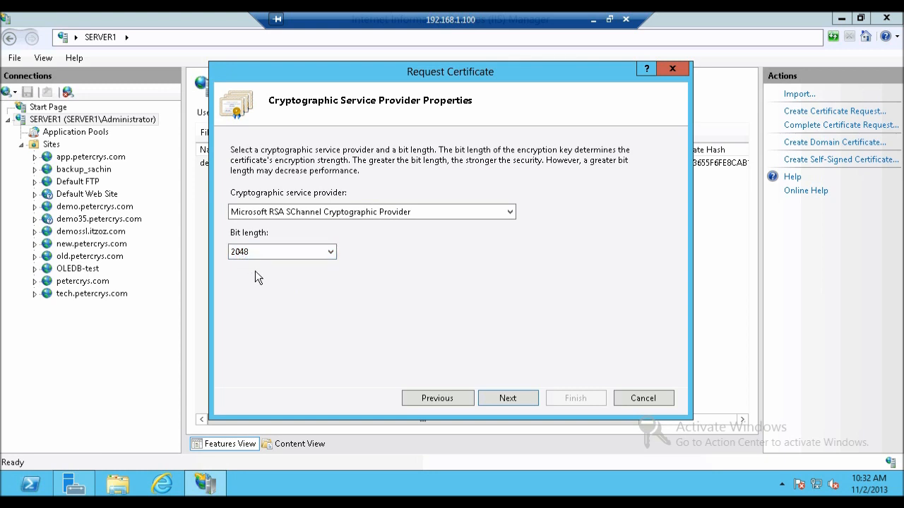
mouse_move(478, 374)
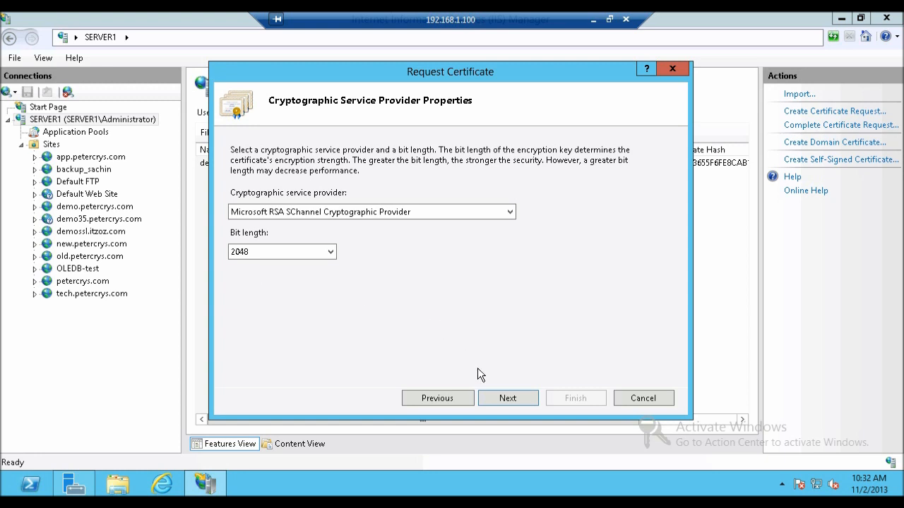
left_click(507, 398)
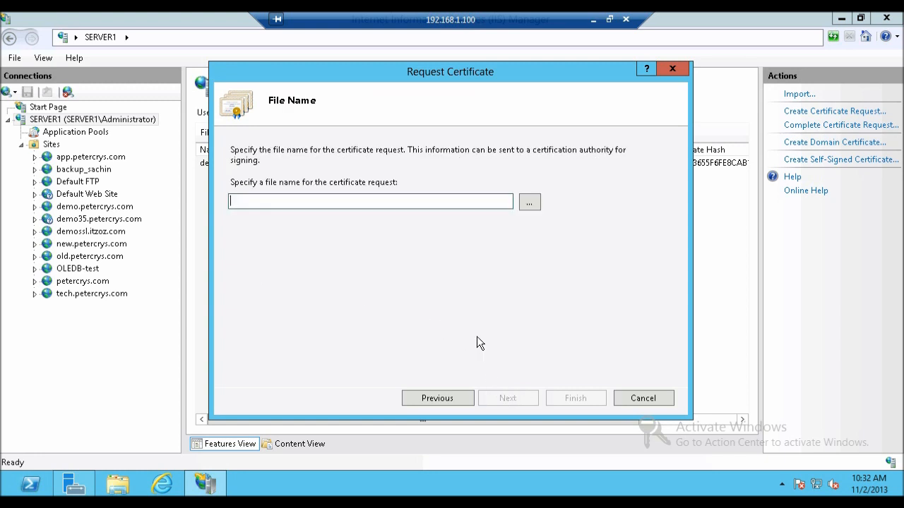
mouse_move(243, 157)
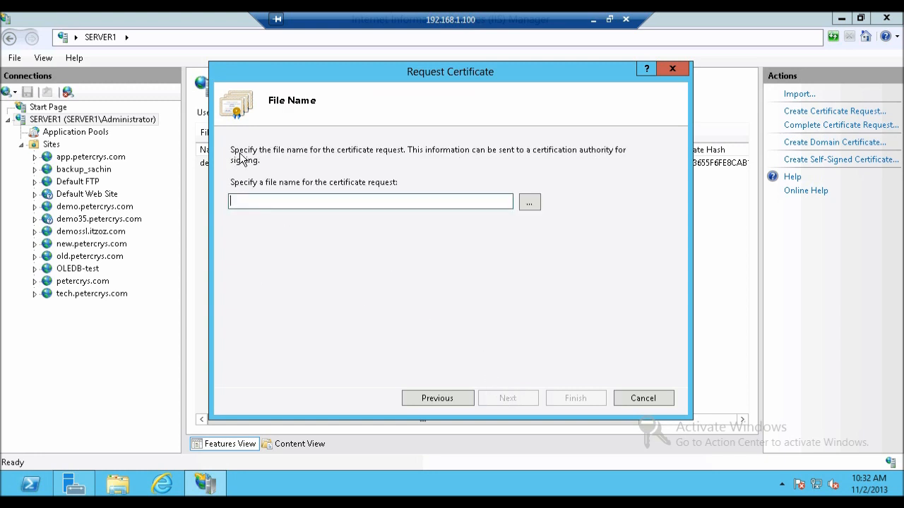
mouse_move(471, 164)
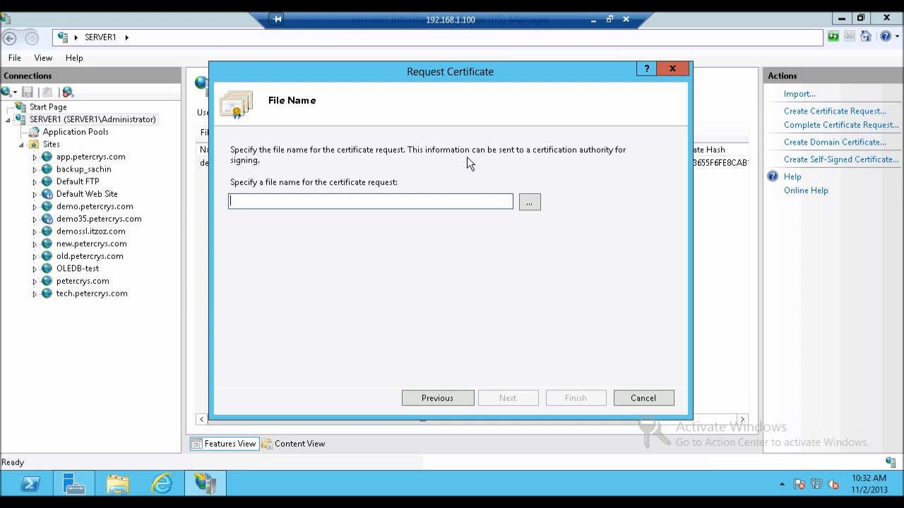
mouse_move(266, 178)
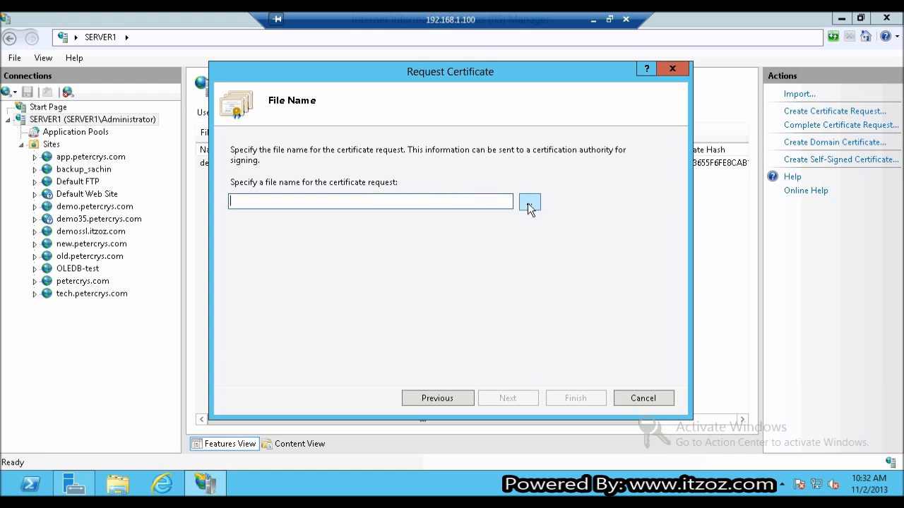
- Save the certificate request to the Desktop as demossl.itzoz.com and finish the wizard
left_click(530, 201)
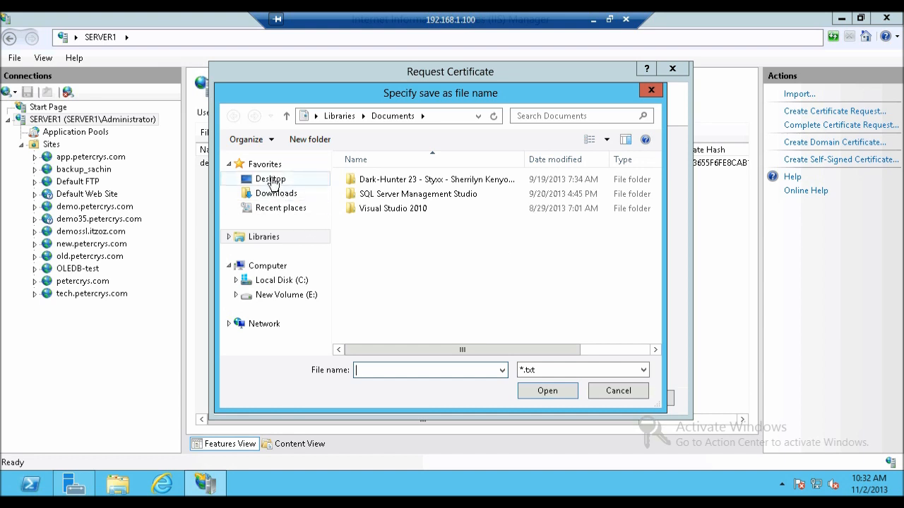
left_click(272, 177)
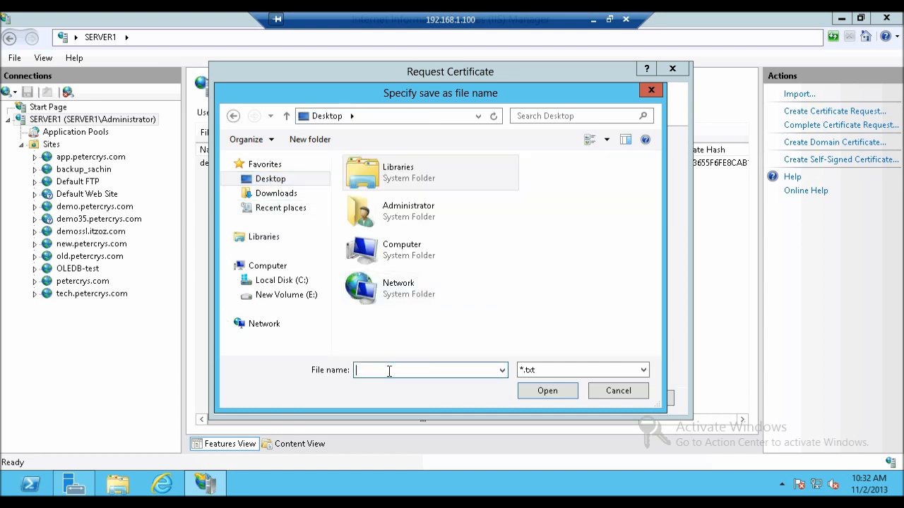
type("demossl.itzoz.com")
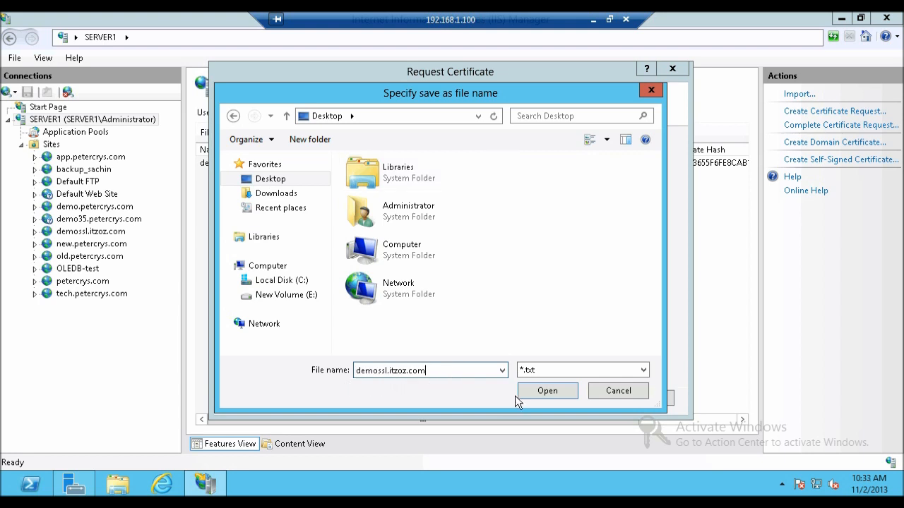
left_click(548, 390)
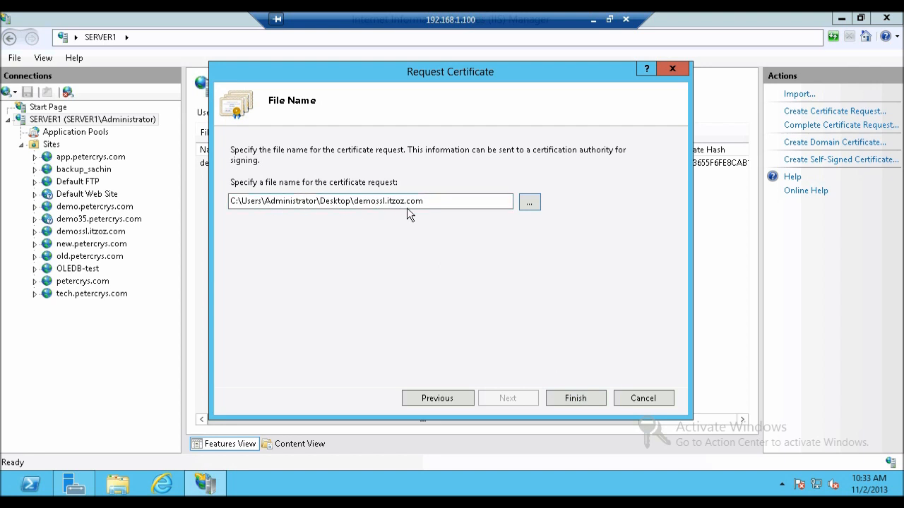
left_click(356, 200)
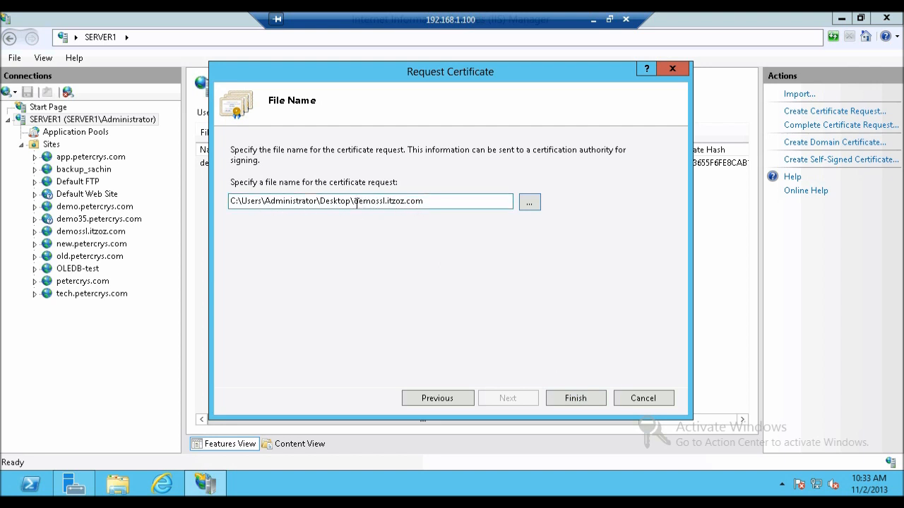
double_click(388, 201)
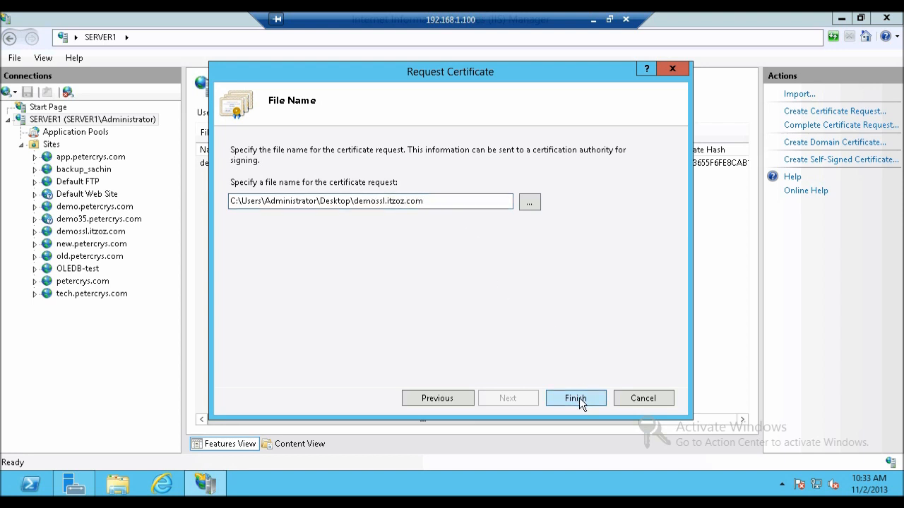
left_click(575, 399)
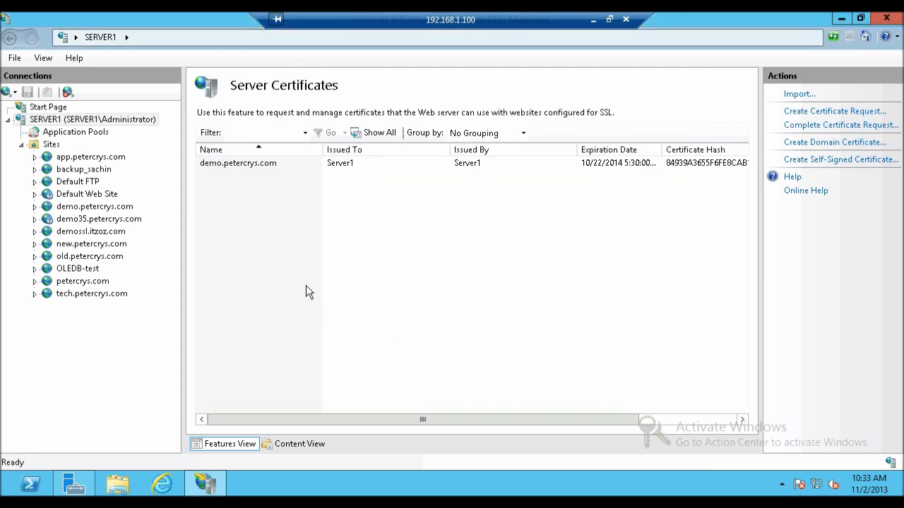
mouse_move(611, 307)
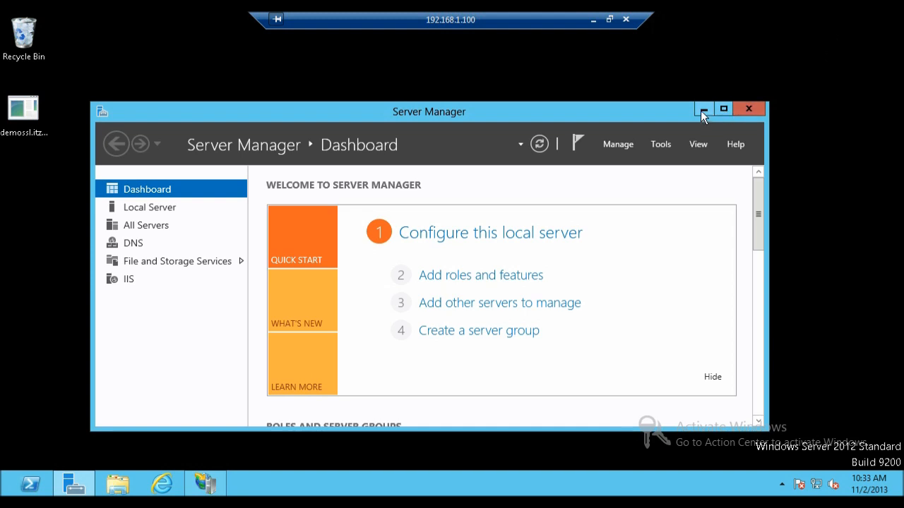
- Close IIS Manager, leaving Server Manager over the server desktop
left_click(703, 108)
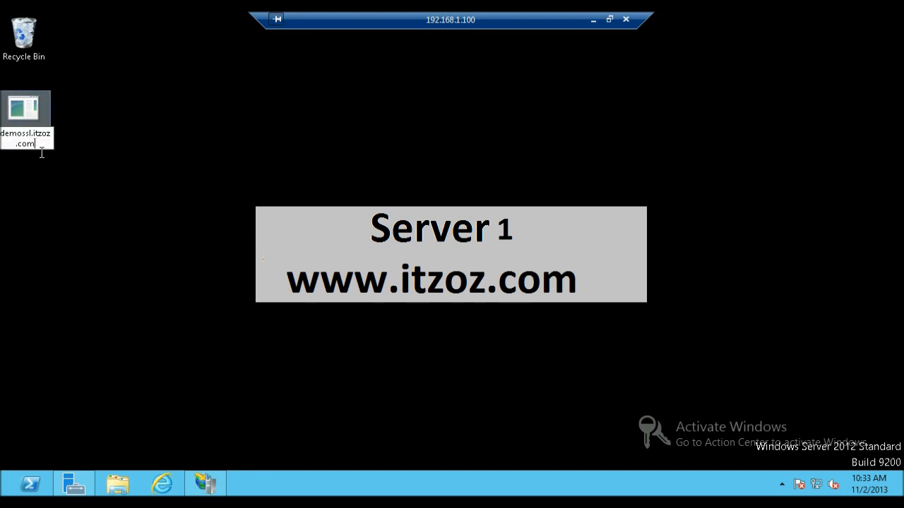
- Rename the desktop request file to demossl.itzoz.com.txt and accept the extension-change warning
key("enter")
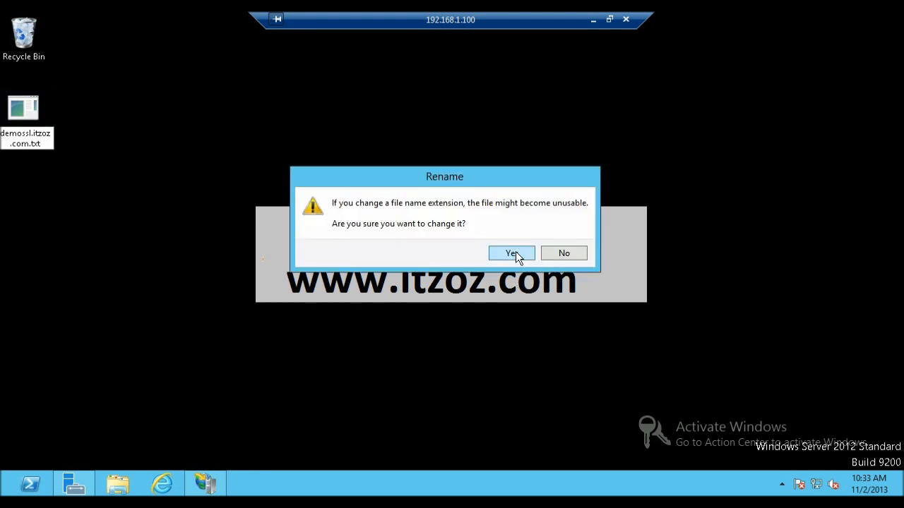
left_click(511, 253)
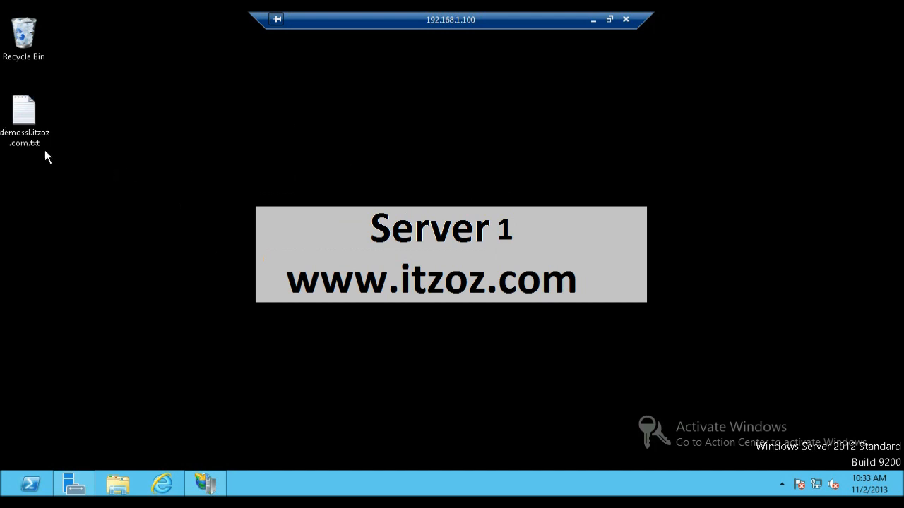
left_click(22, 113)
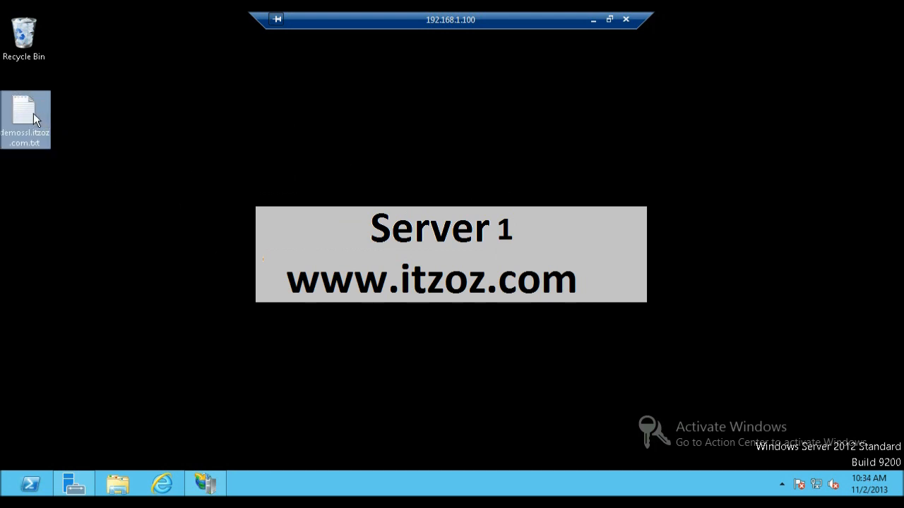
double_click(26, 120)
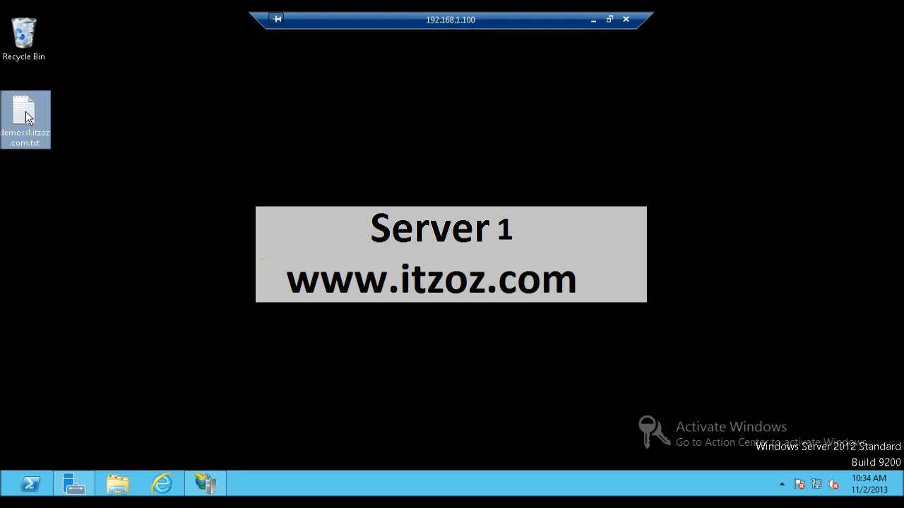
right_click(25, 113)
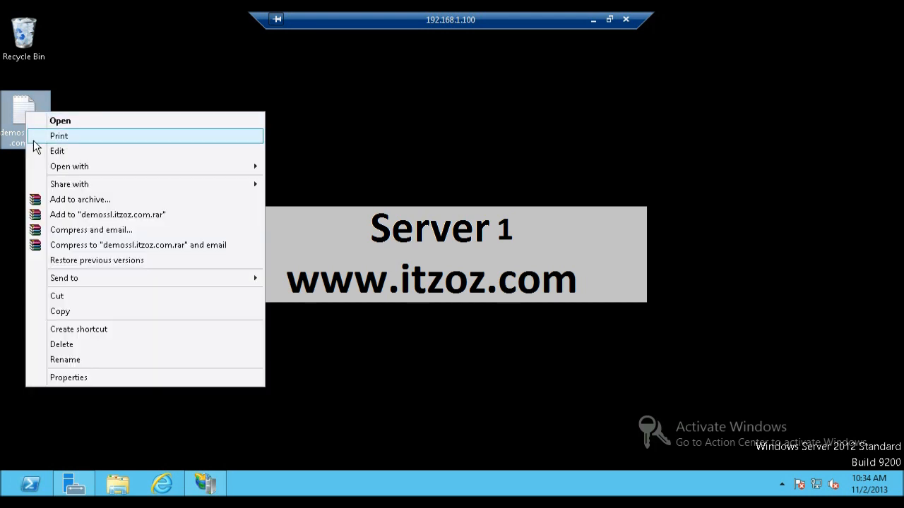
left_click(59, 316)
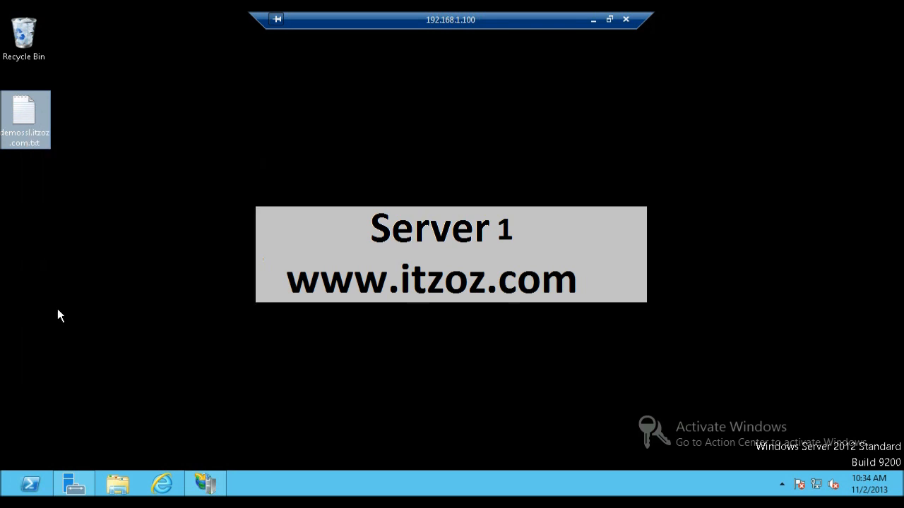